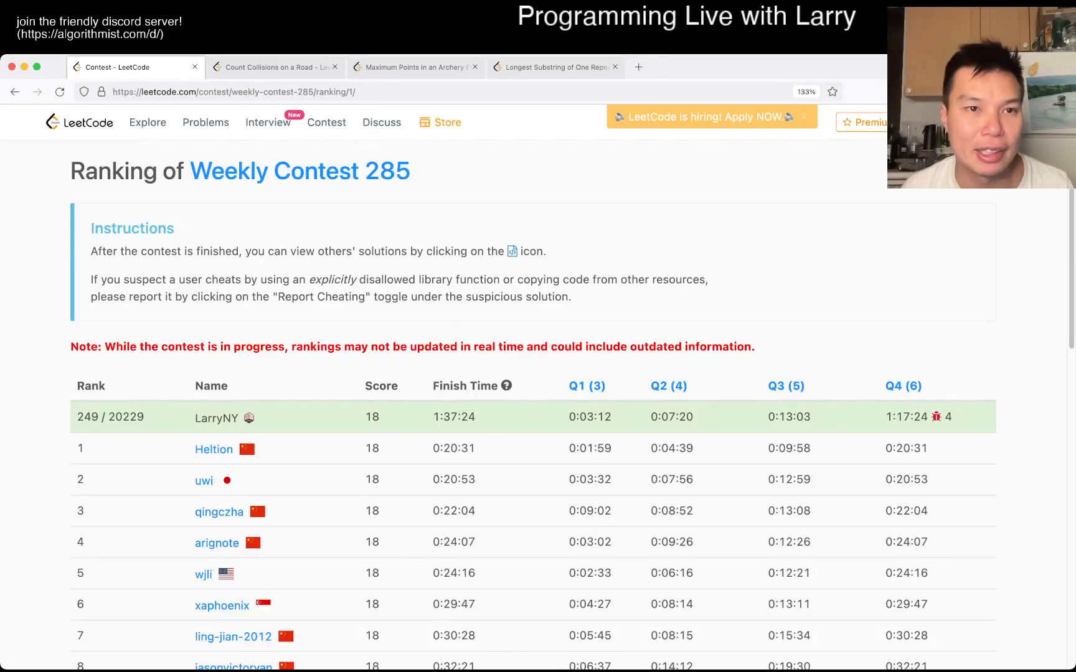
Switch to the Count Collisions on a Road problem and read its examples down to the editor.
click(273, 67)
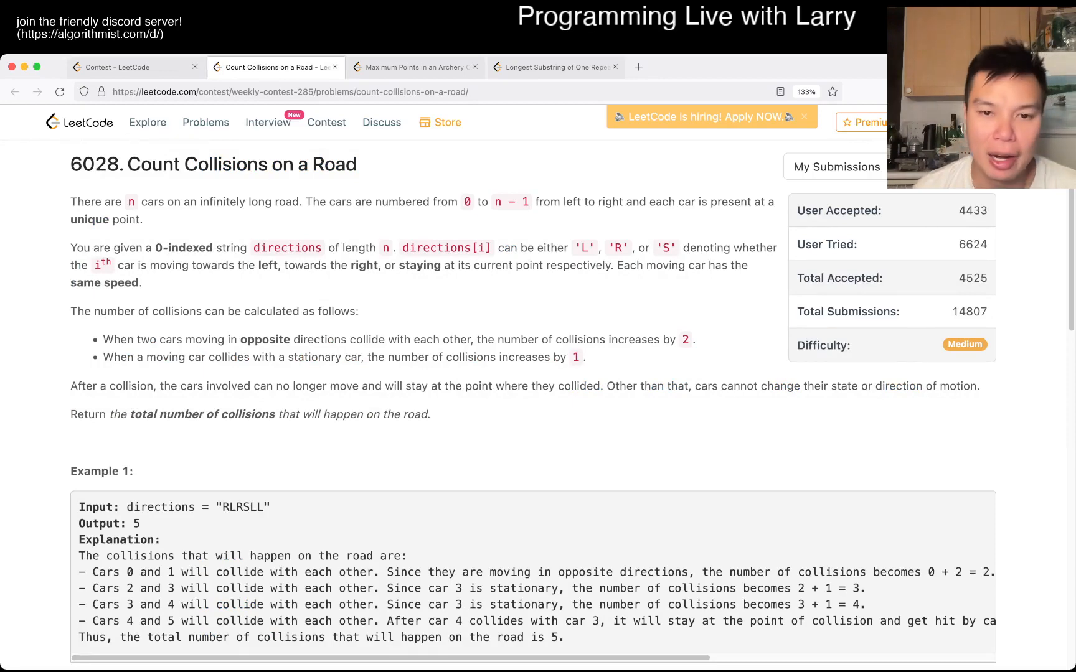
scroll(down, 3)
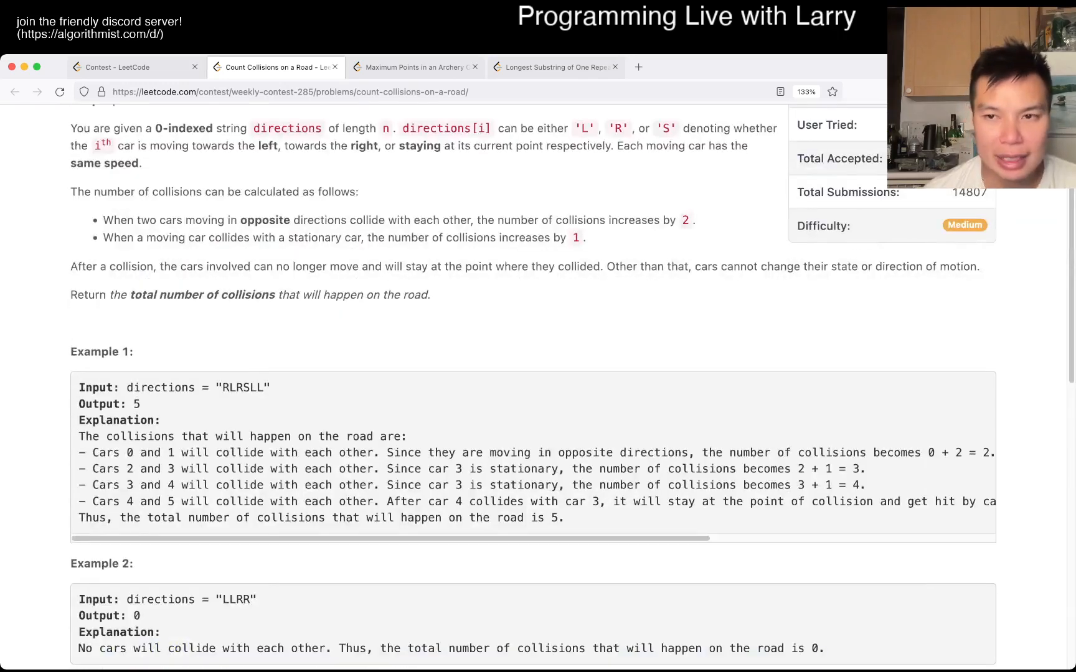
scroll(up, 3)
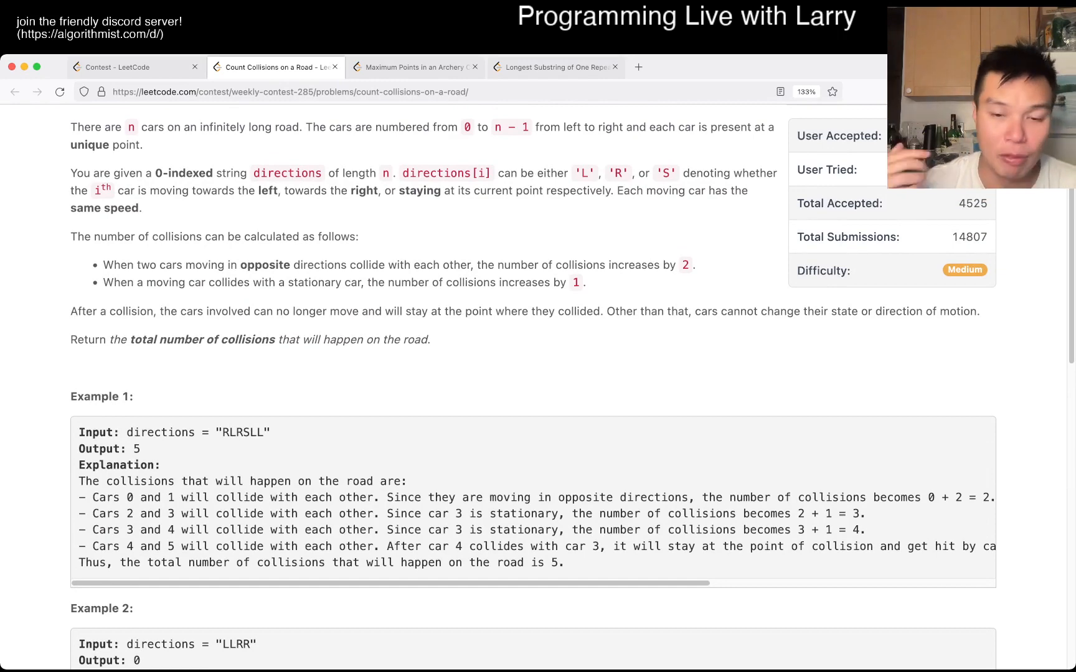
scroll(up, 3)
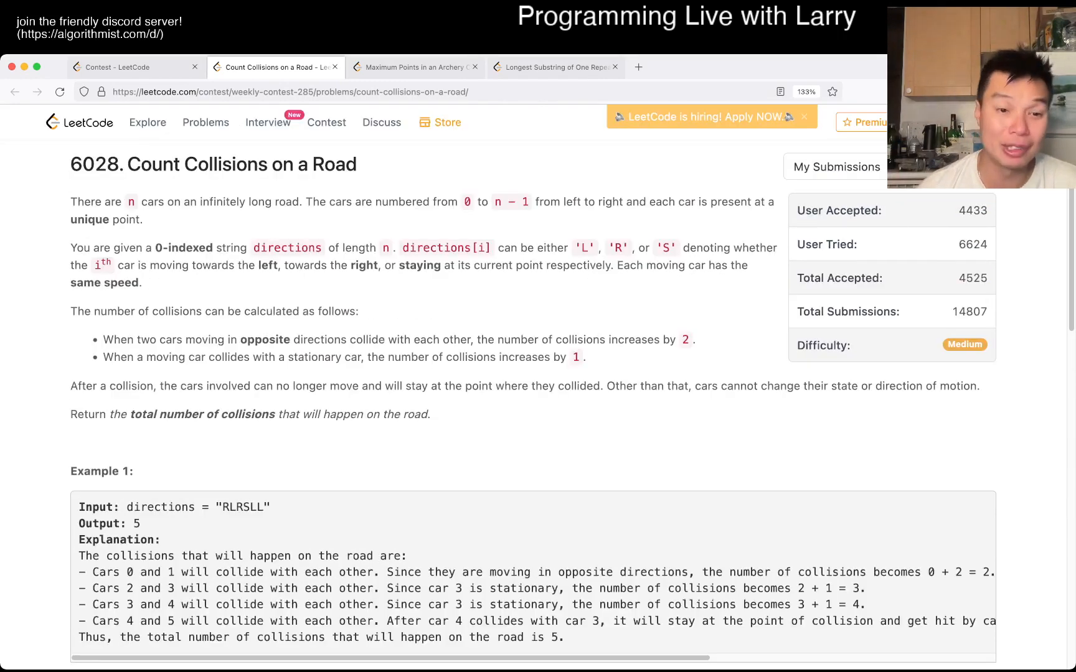
scroll(down, 3)
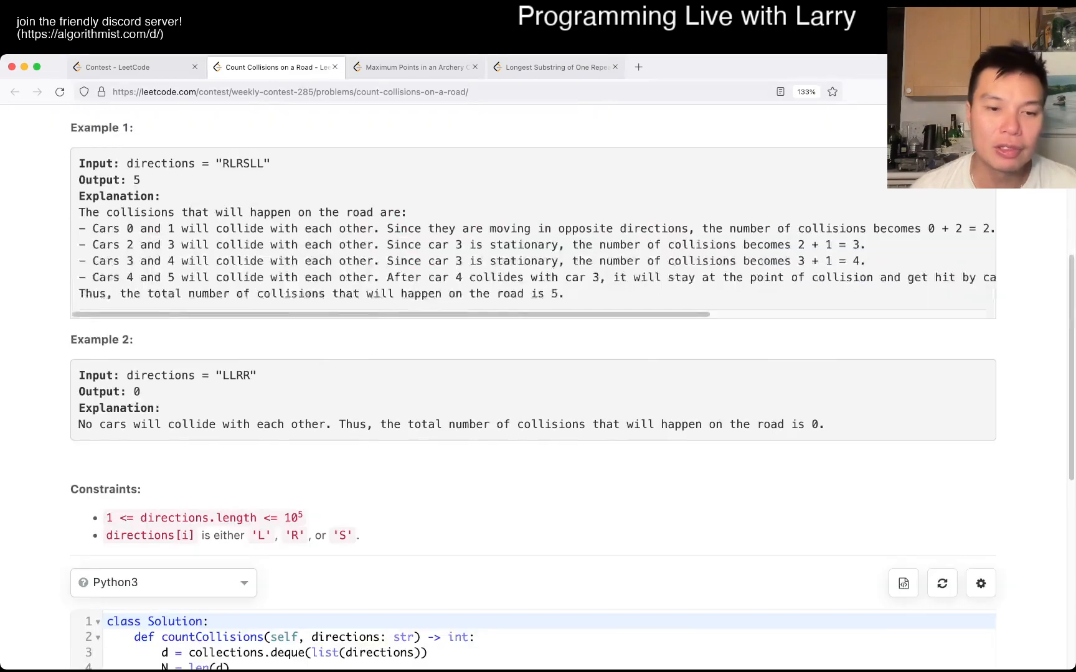
scroll(up, 3)
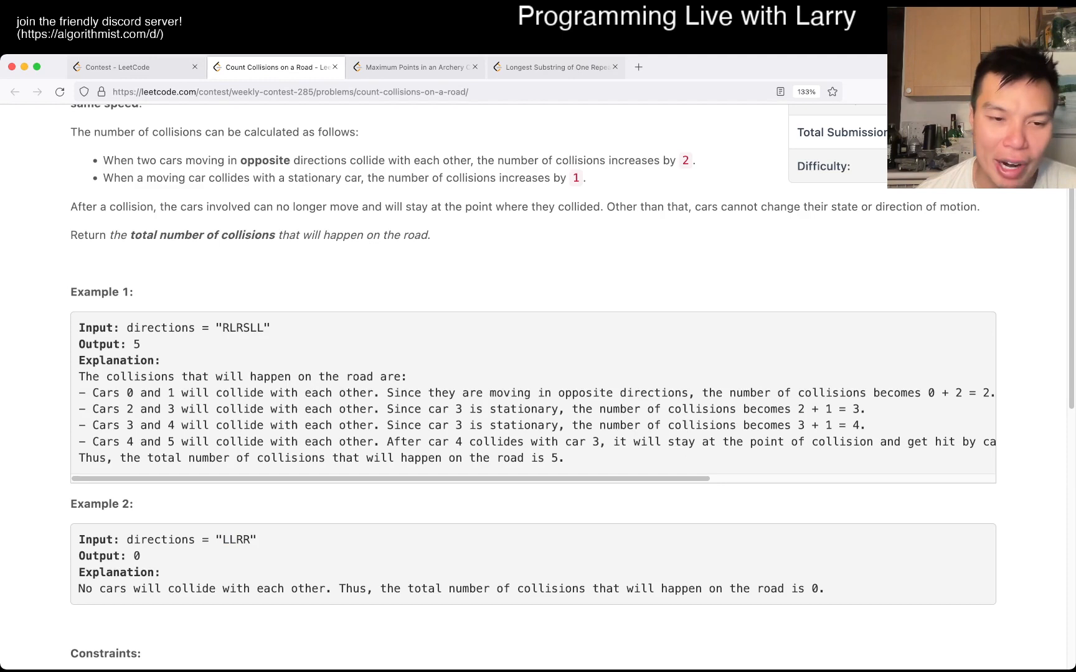
double_click(246, 541)
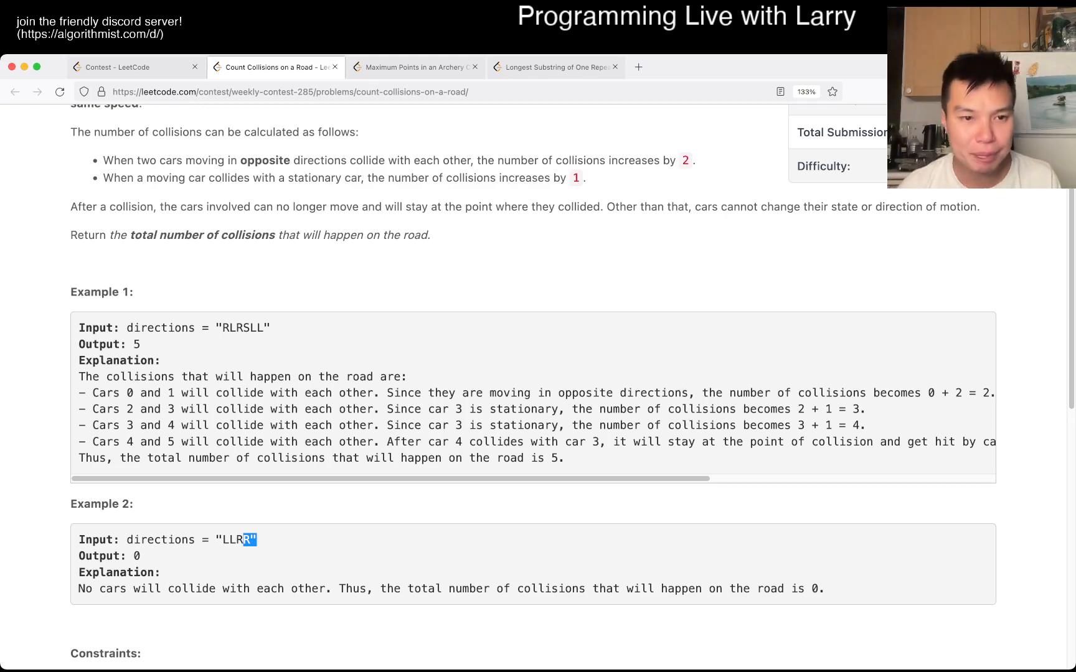
double_click(243, 327)
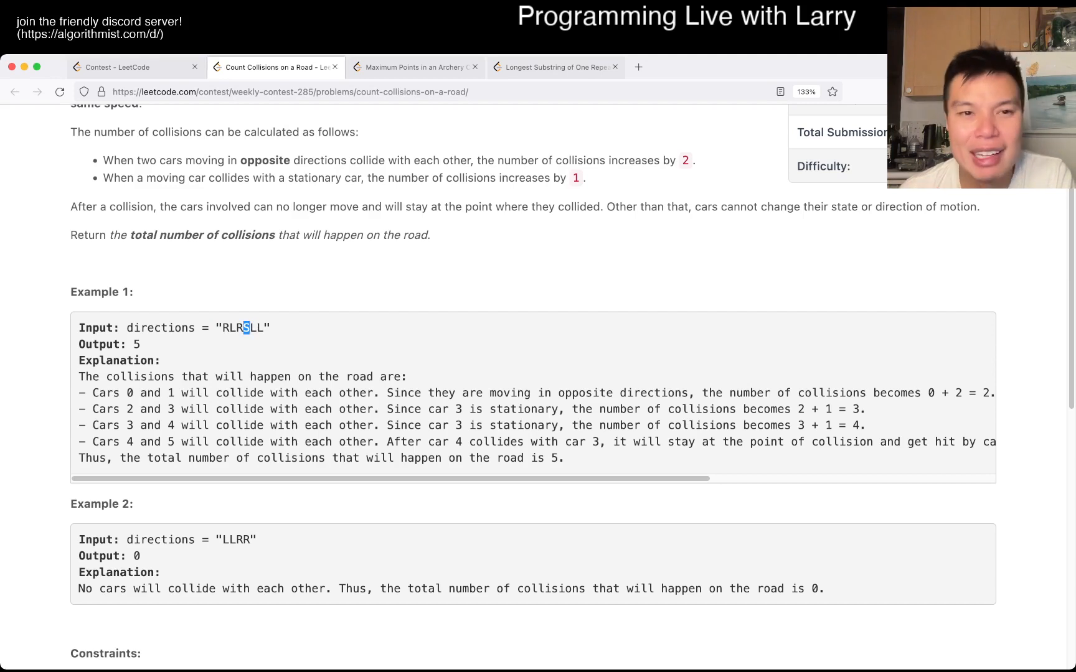
scroll(up, 3)
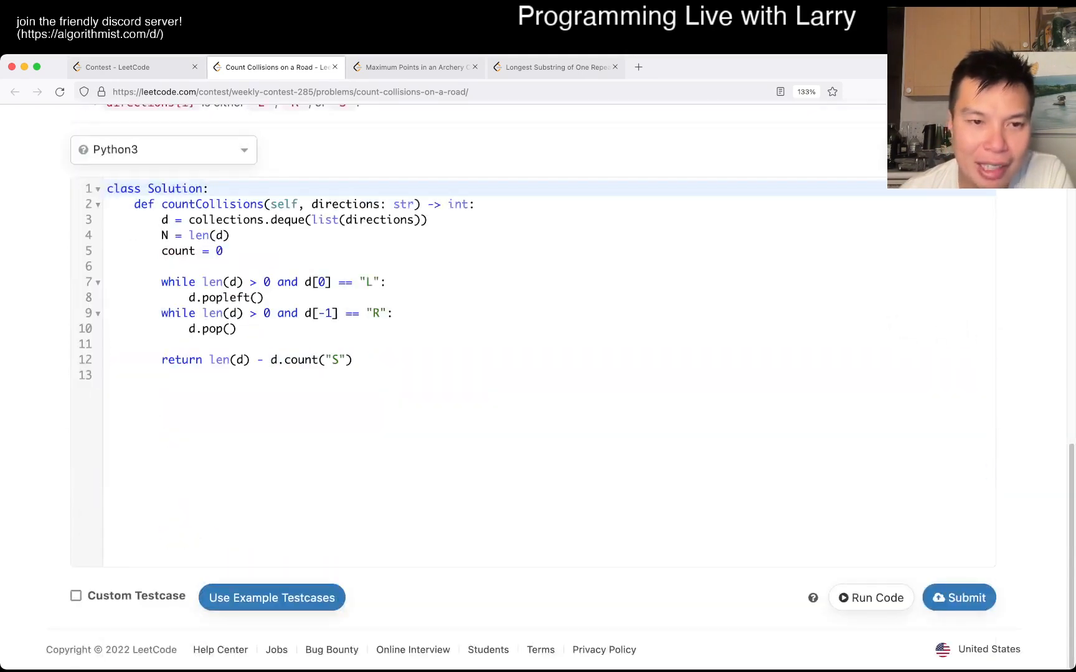
Walk through the car-stripping loops and deque setup line, then switch to Count Hills and Valleys.
scroll(up, 3)
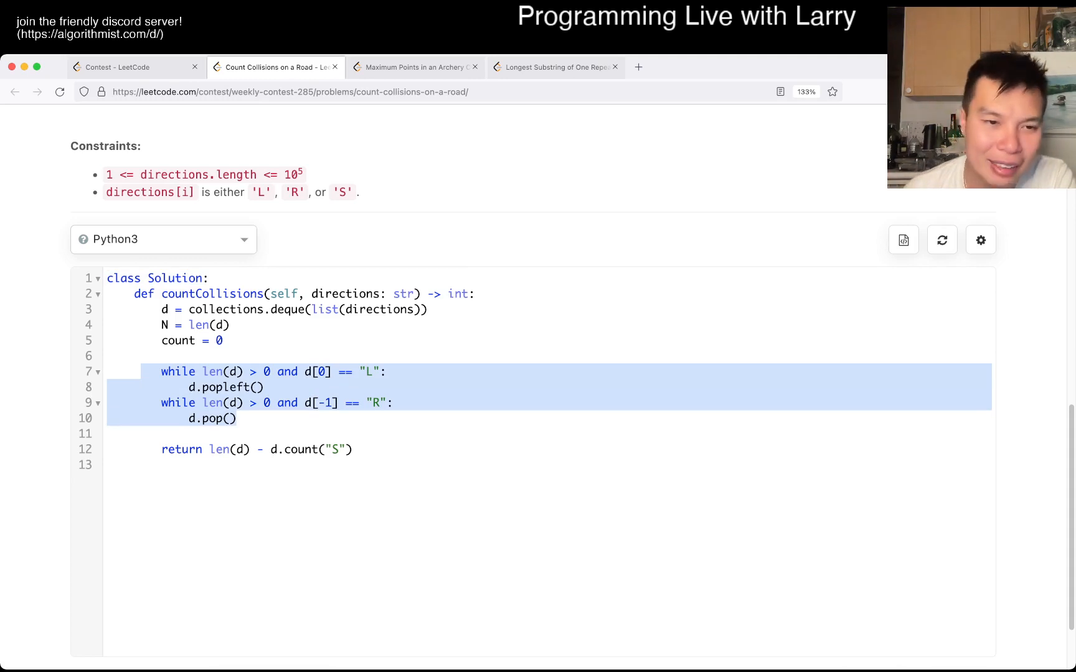
click(211, 450)
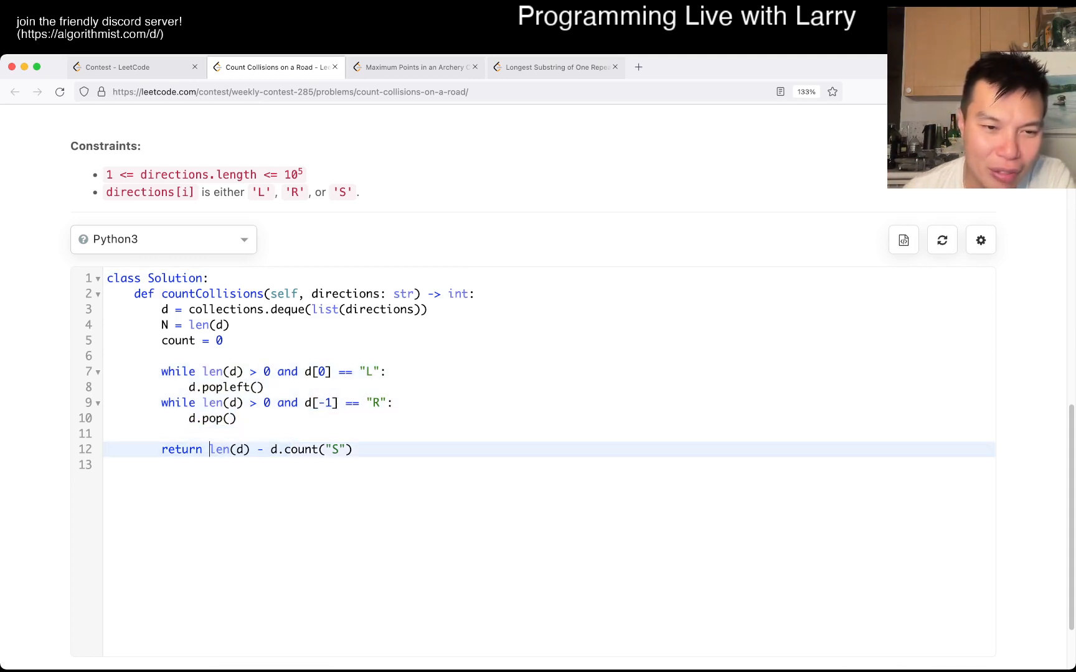
double_click(220, 450)
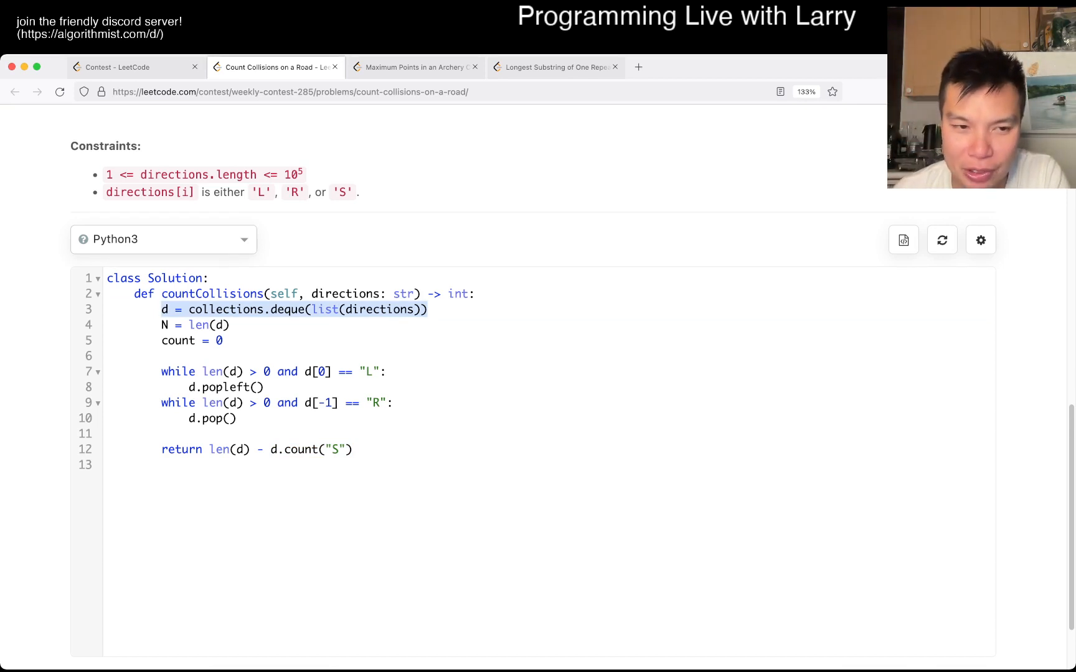
click(205, 325)
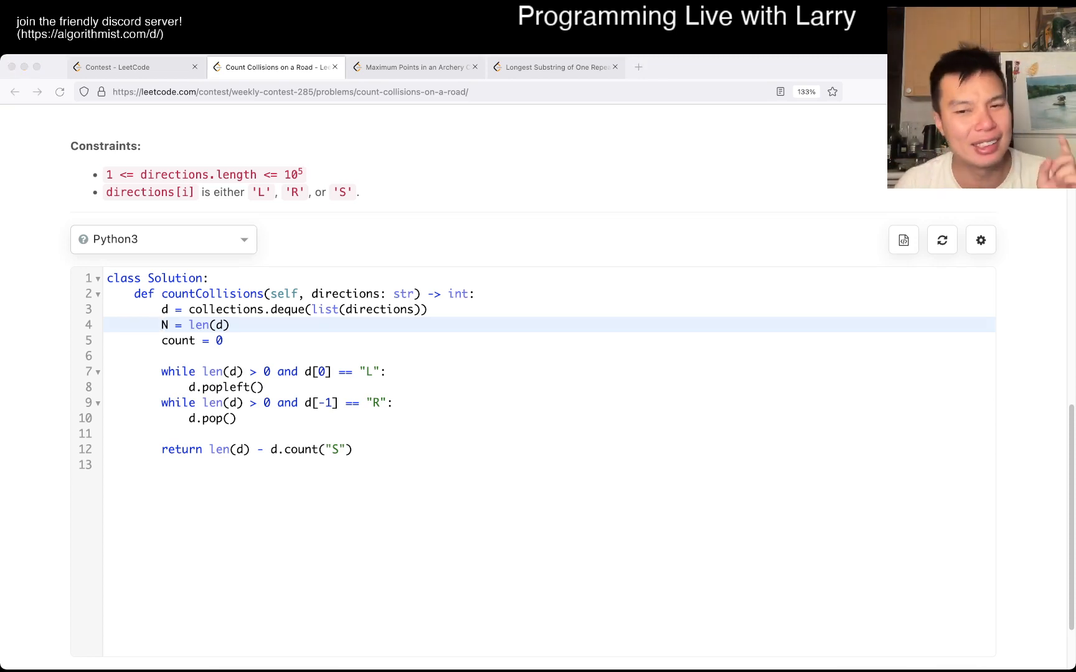
click(274, 68)
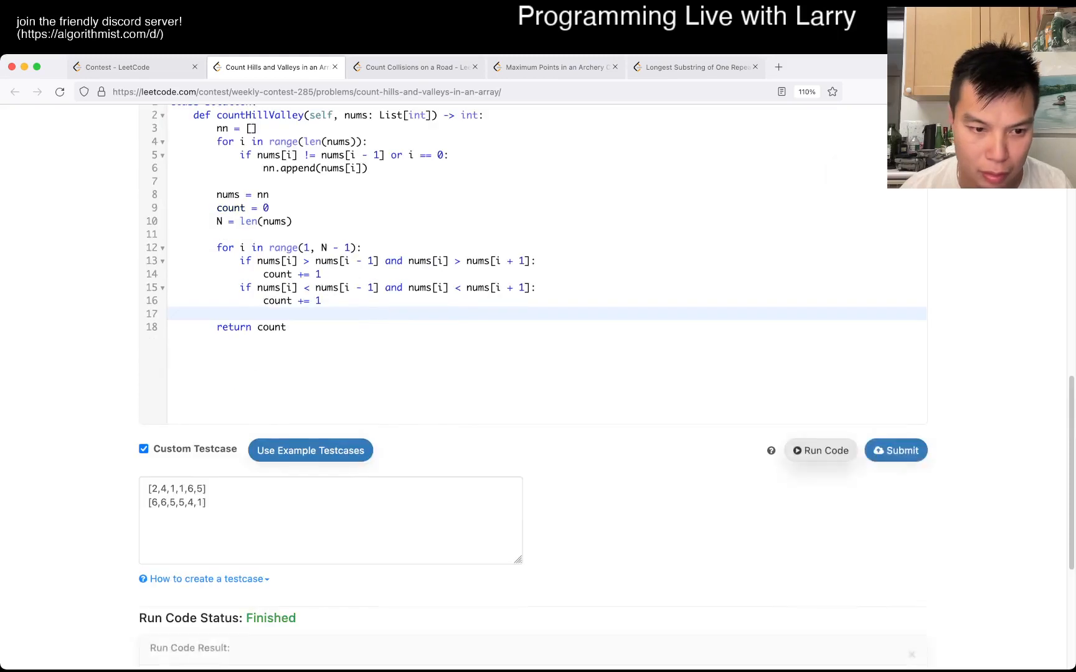
Submit the Hills and Valleys solution and close its page, returning to Count Collisions on a Road.
click(895, 449)
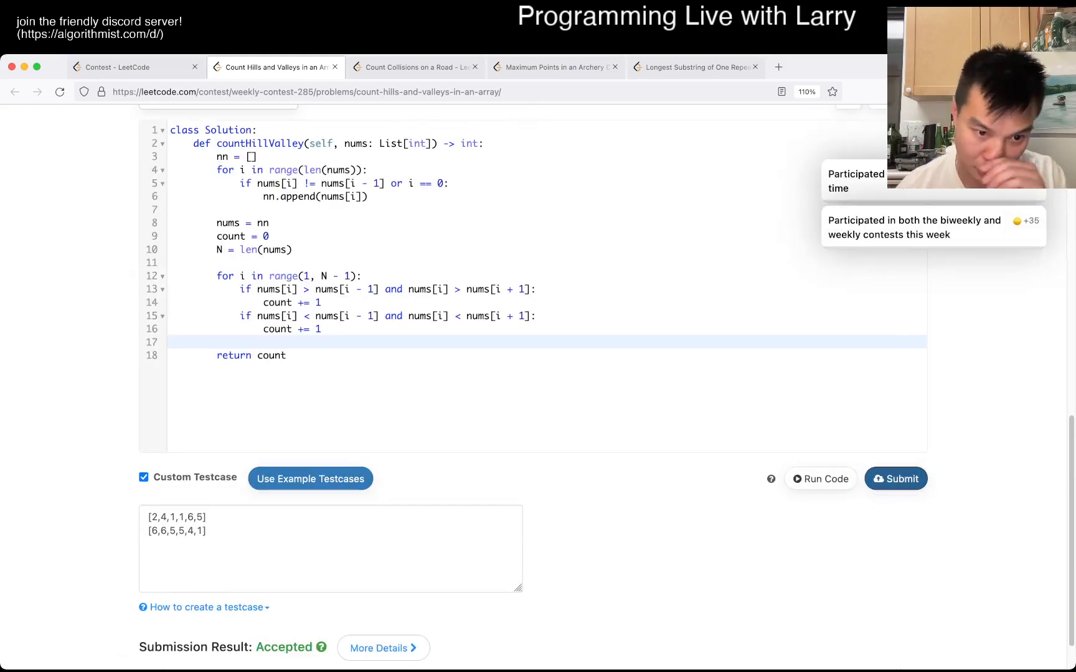
click(412, 68)
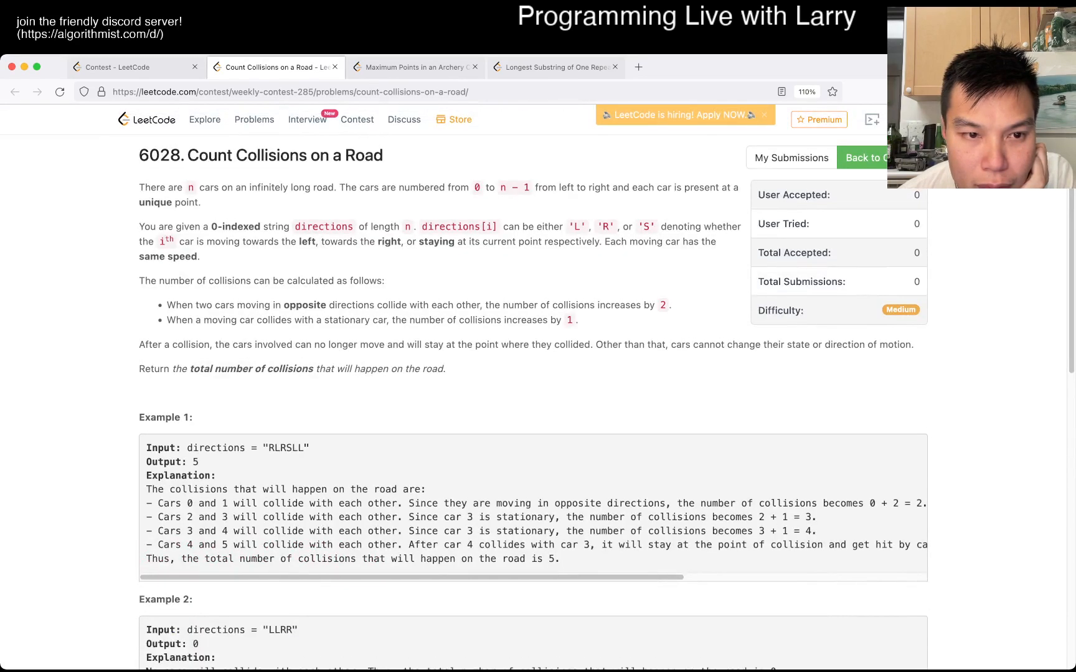
scroll(down, 3)
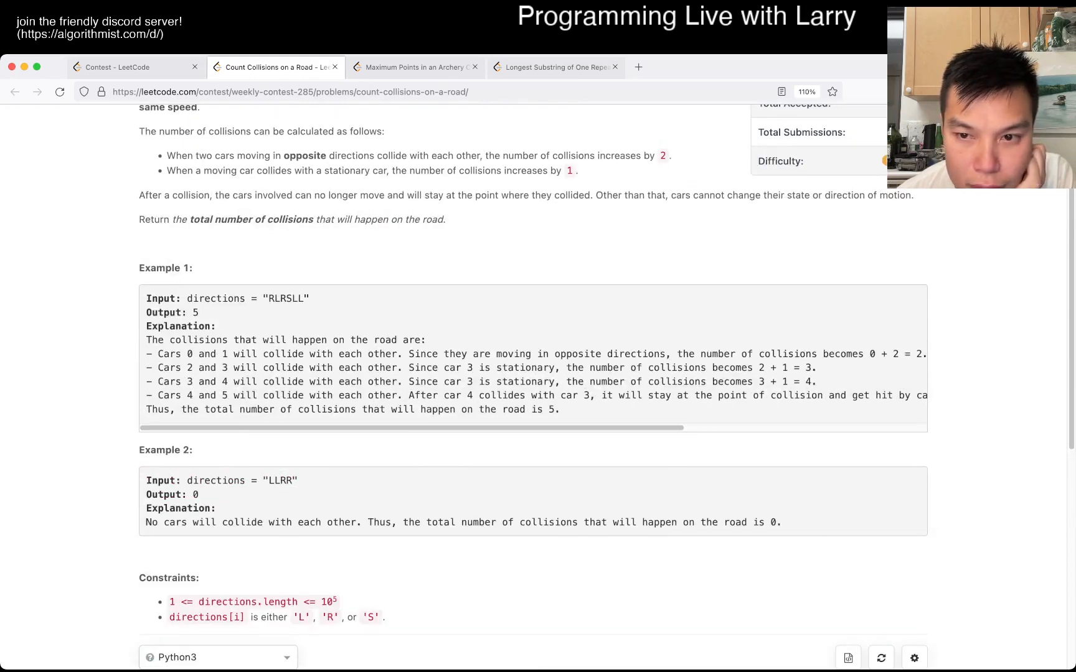
scroll(up, 3)
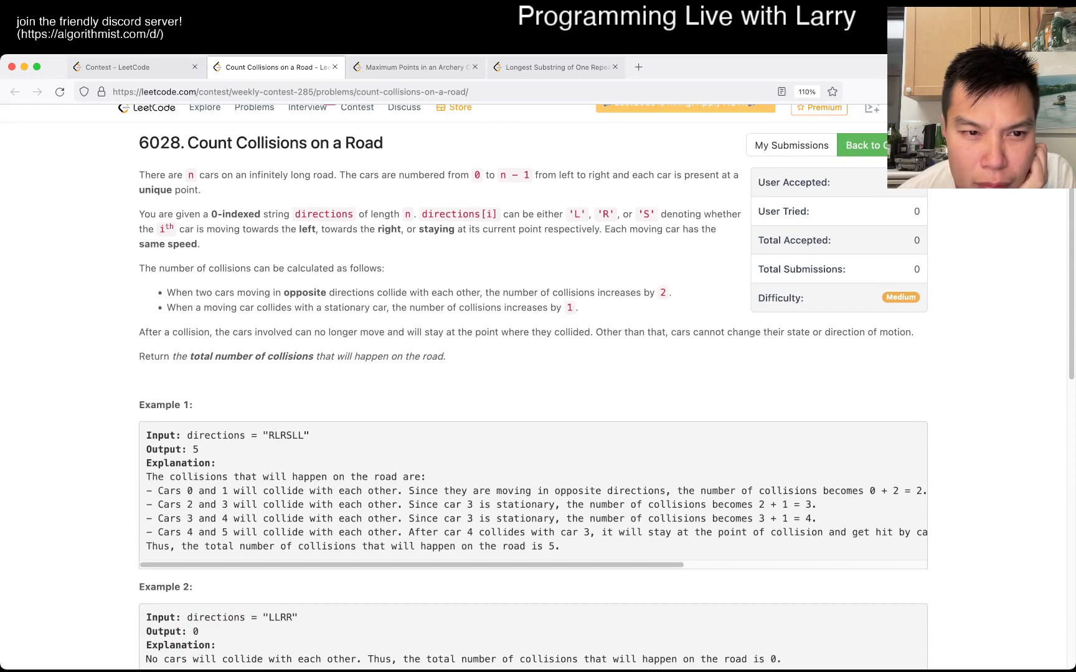
scroll(down, 3)
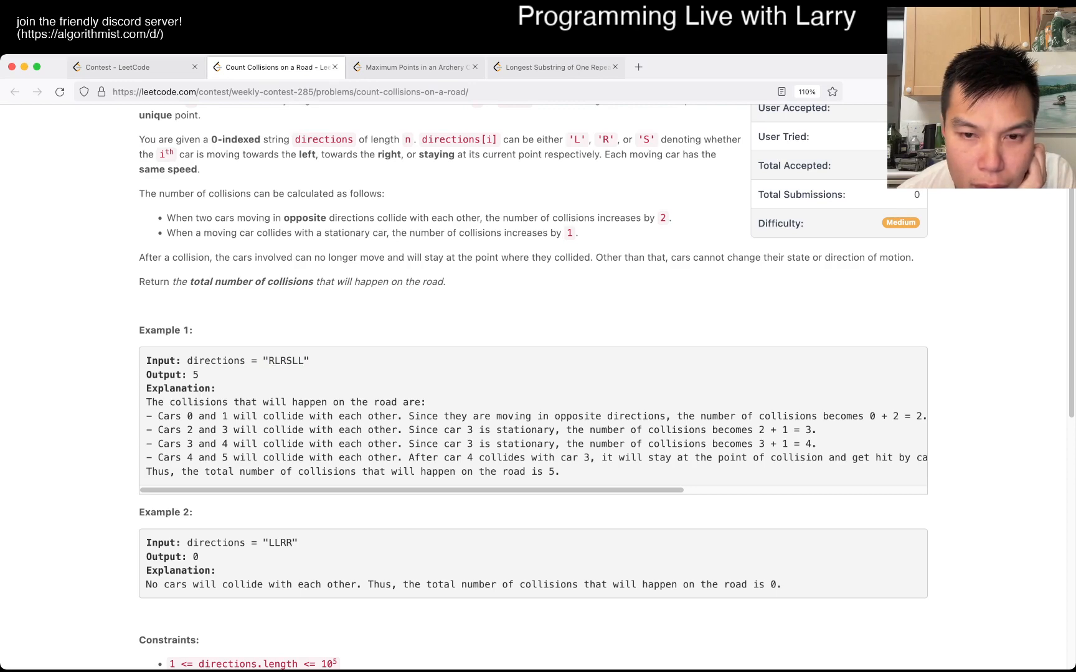
scroll(down, 3)
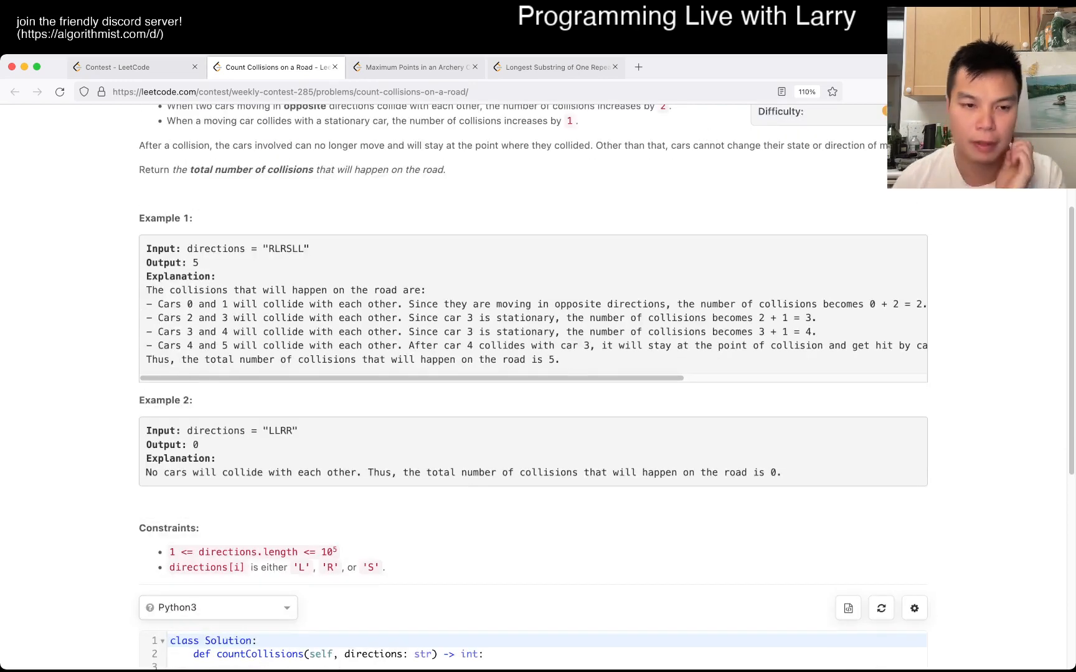
scroll(down, 3)
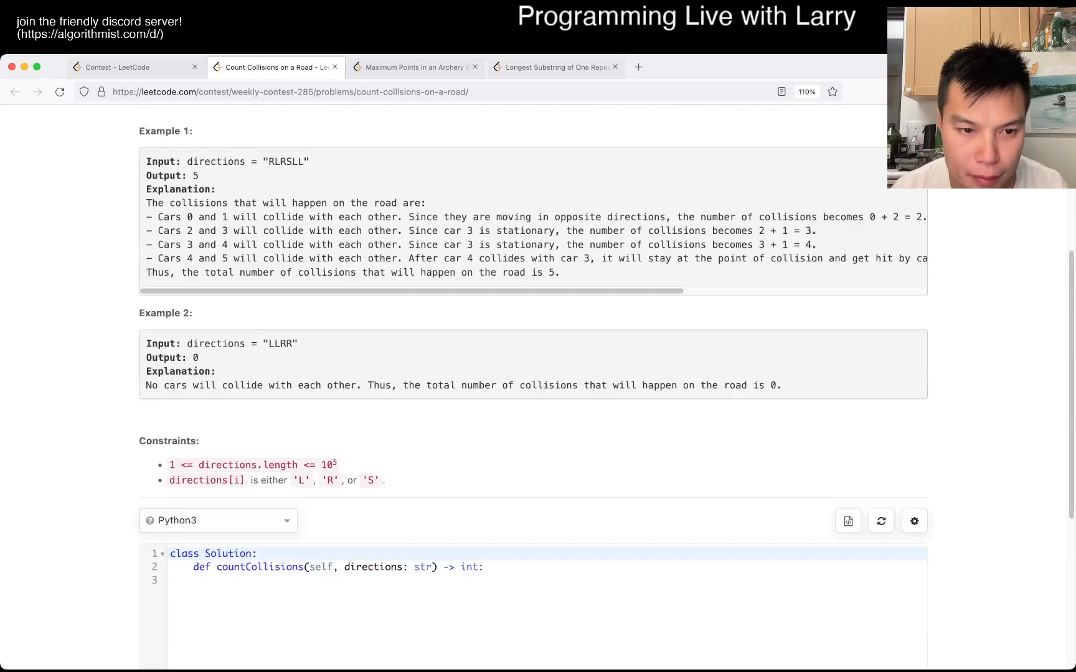
Start countCollisions with count = 0, N = len(directions) and a for i in range(N) loop.
text(count = 0)
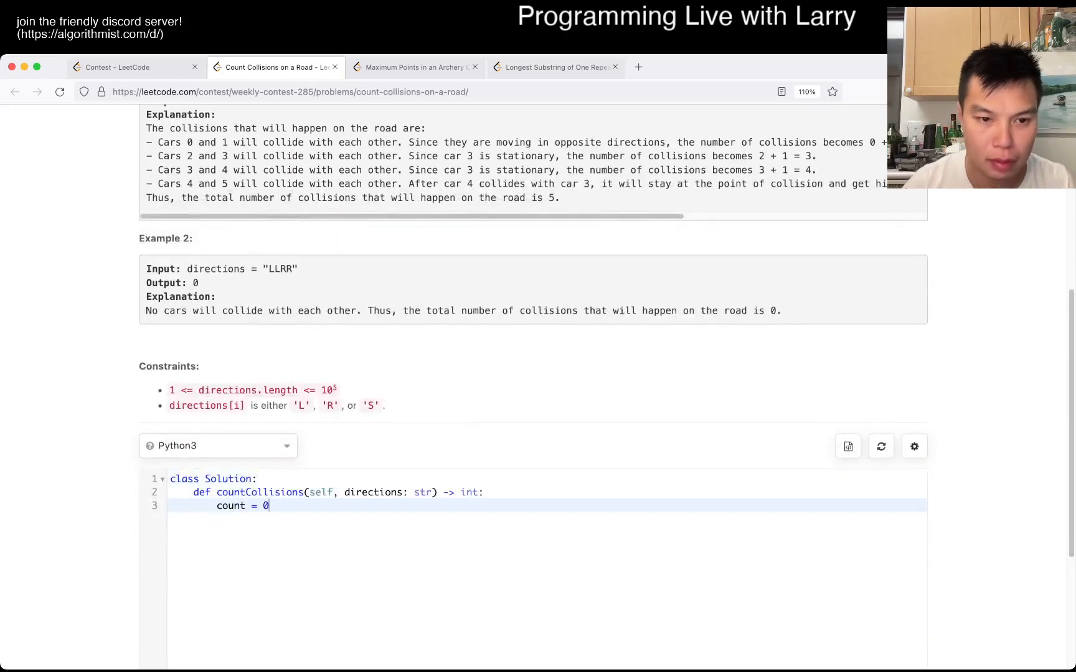
scroll(up, 3)
text(for)
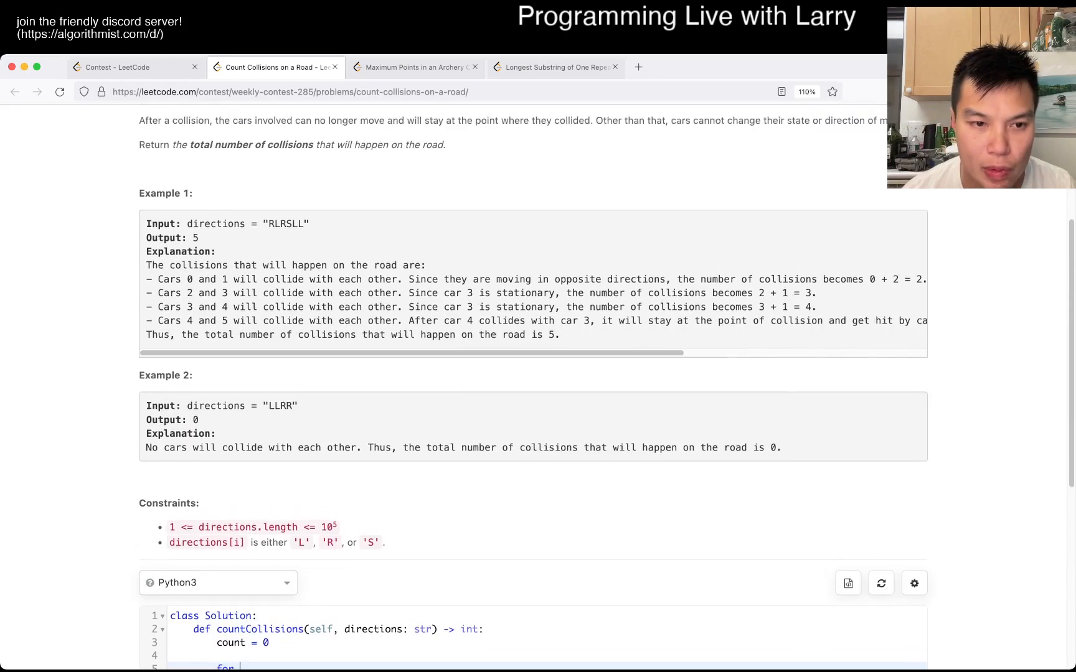
scroll(down, 3)
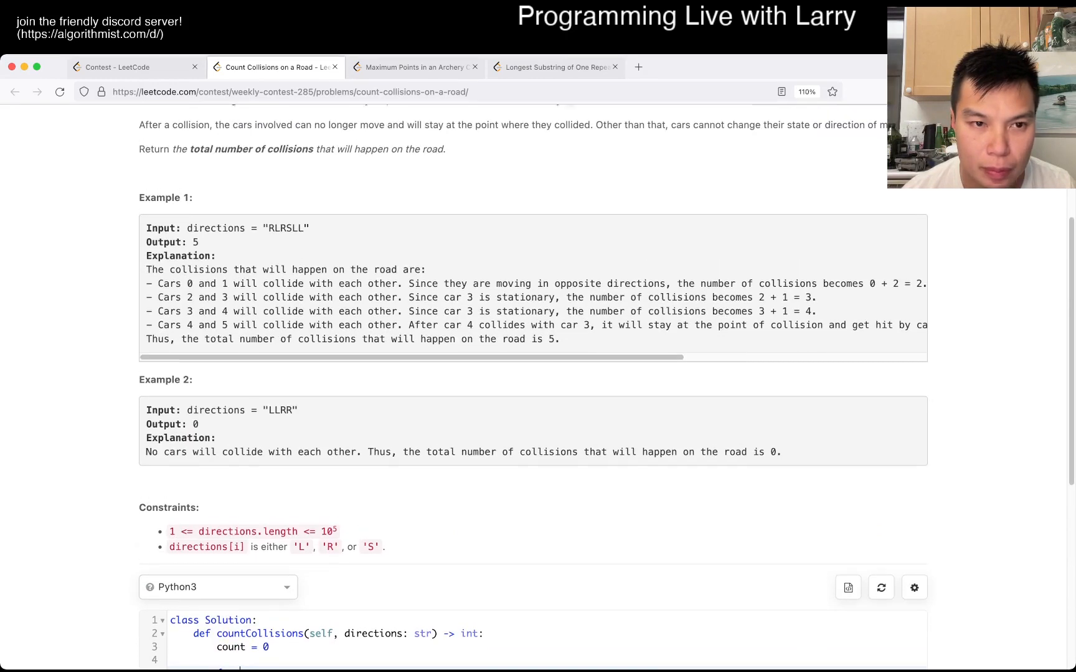
scroll(up, 3)
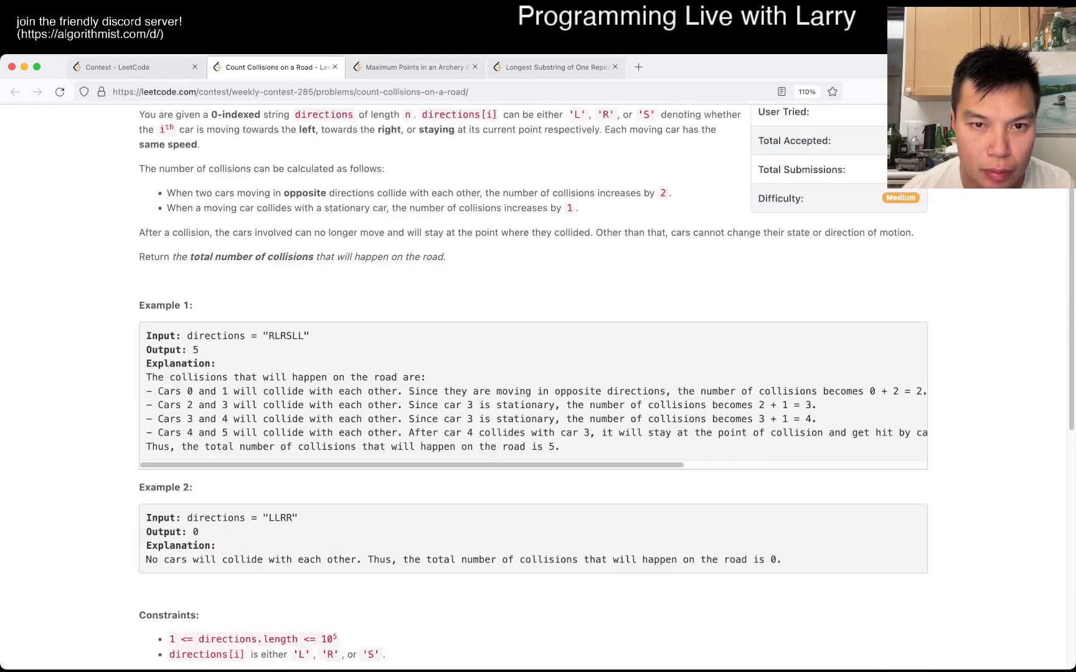
scroll(down, 3)
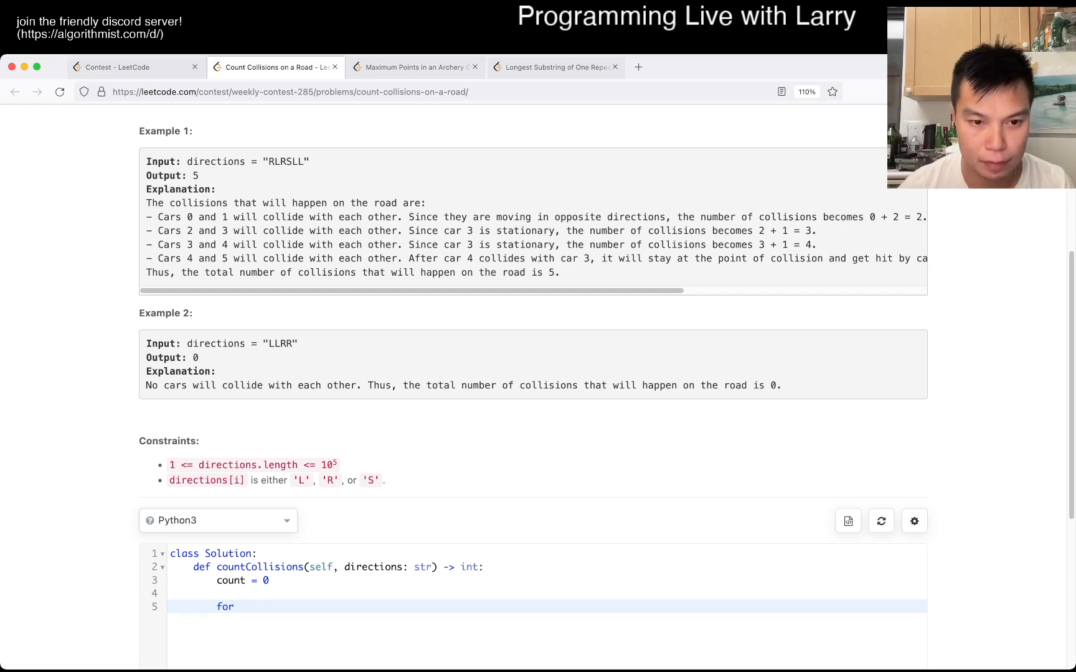
text(i in range())
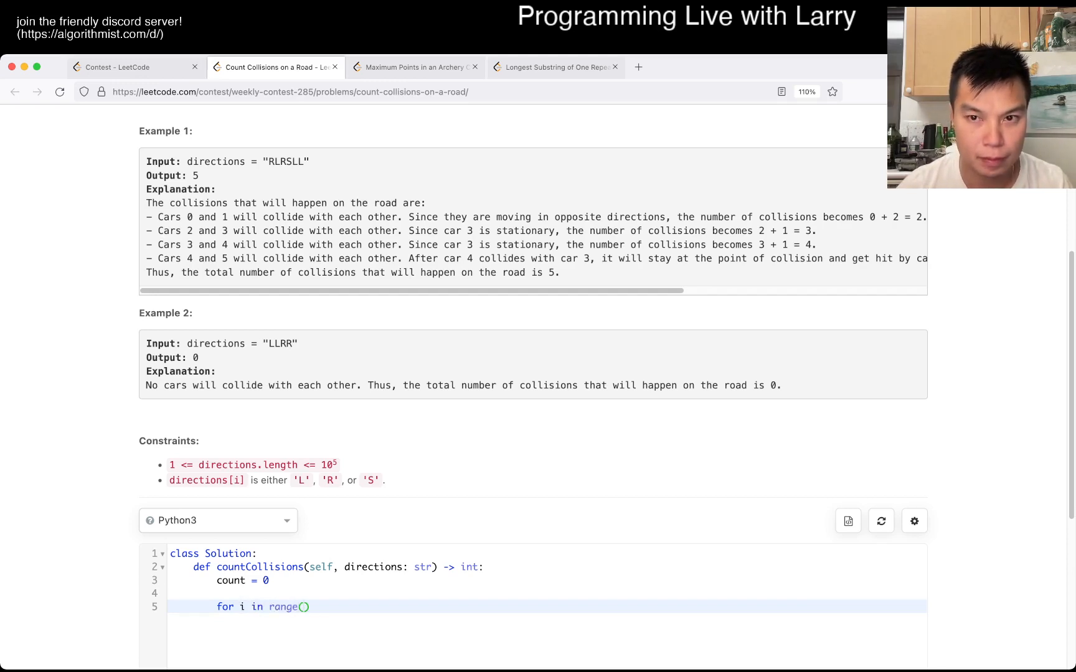
click(267, 580)
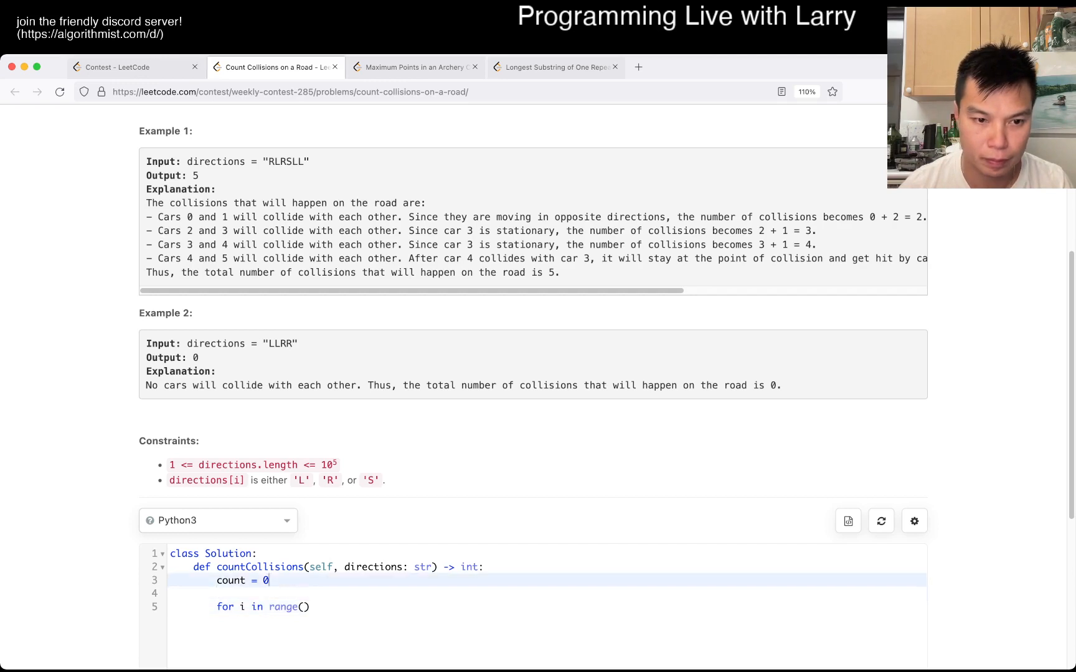
text(N)
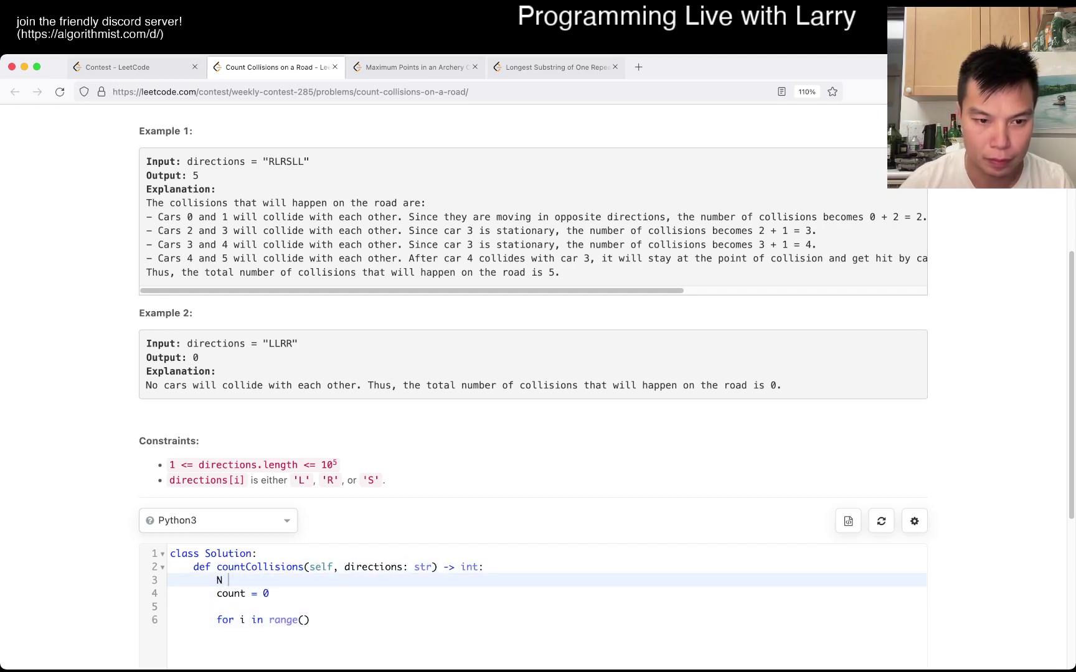
text(= len(directions))
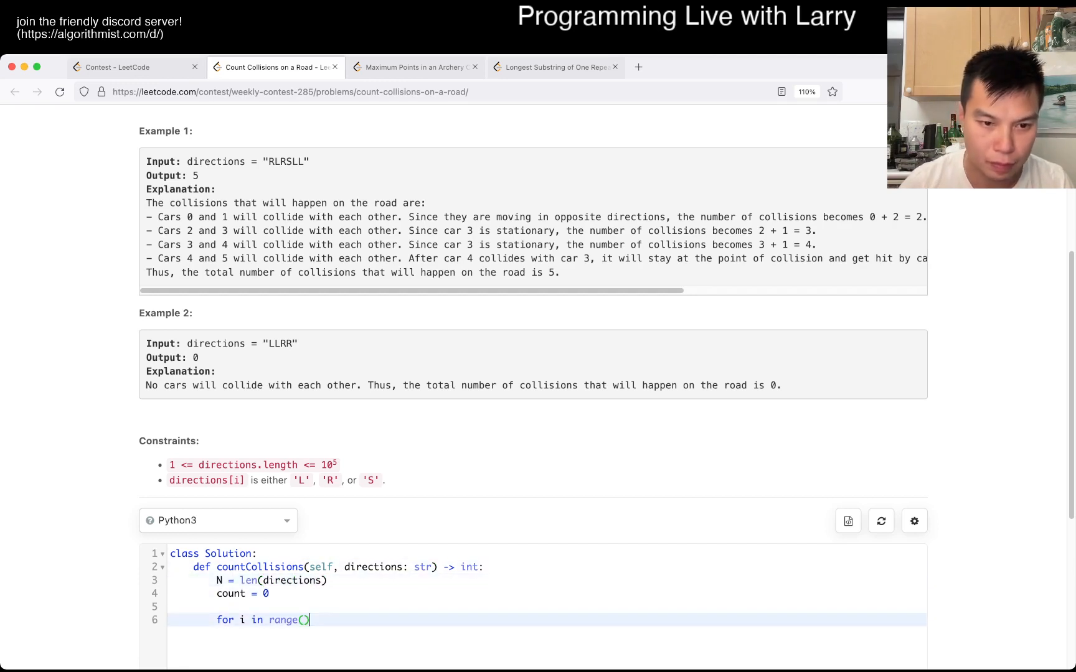
text(N):)
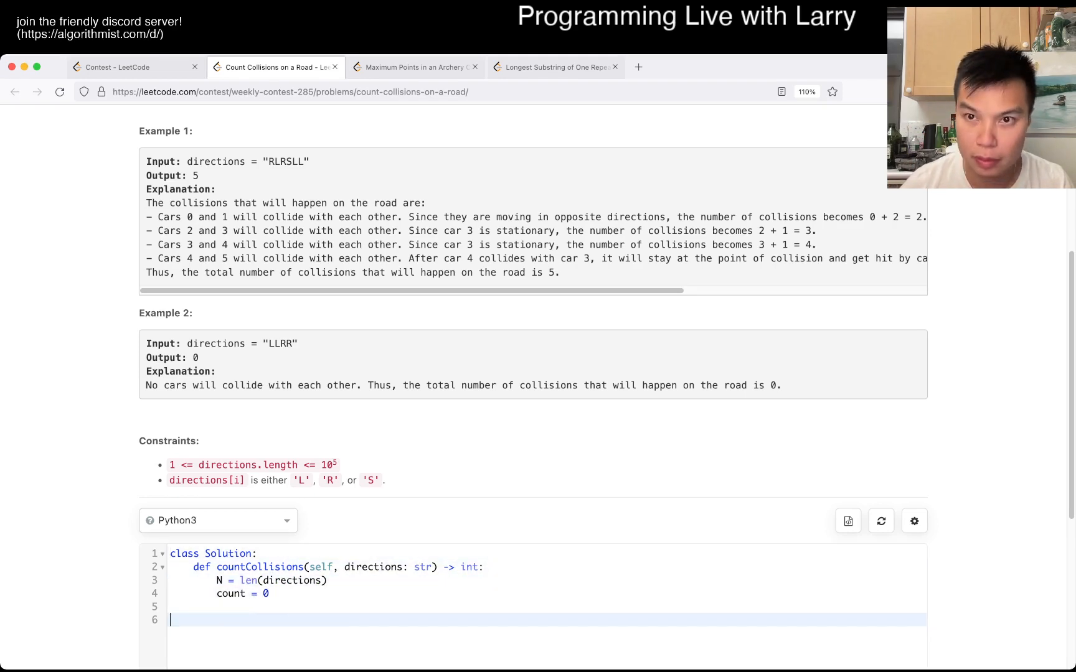
Draft a for c in directions loop tracking a current run counter for "R" cars.
text(for c in directions:)
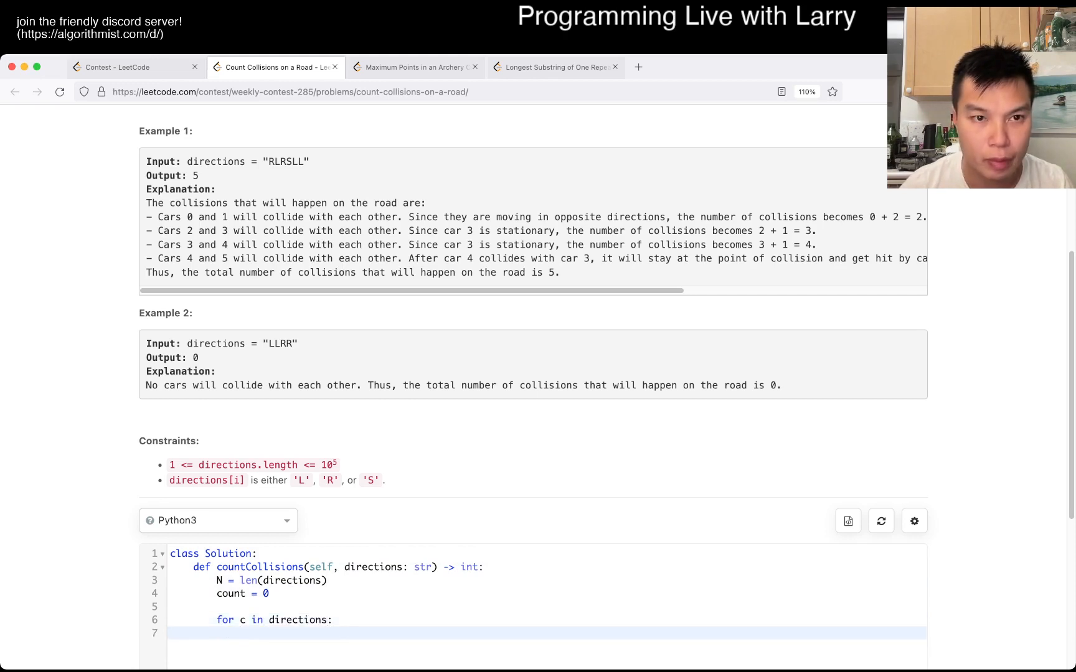
text(if c == "R":)
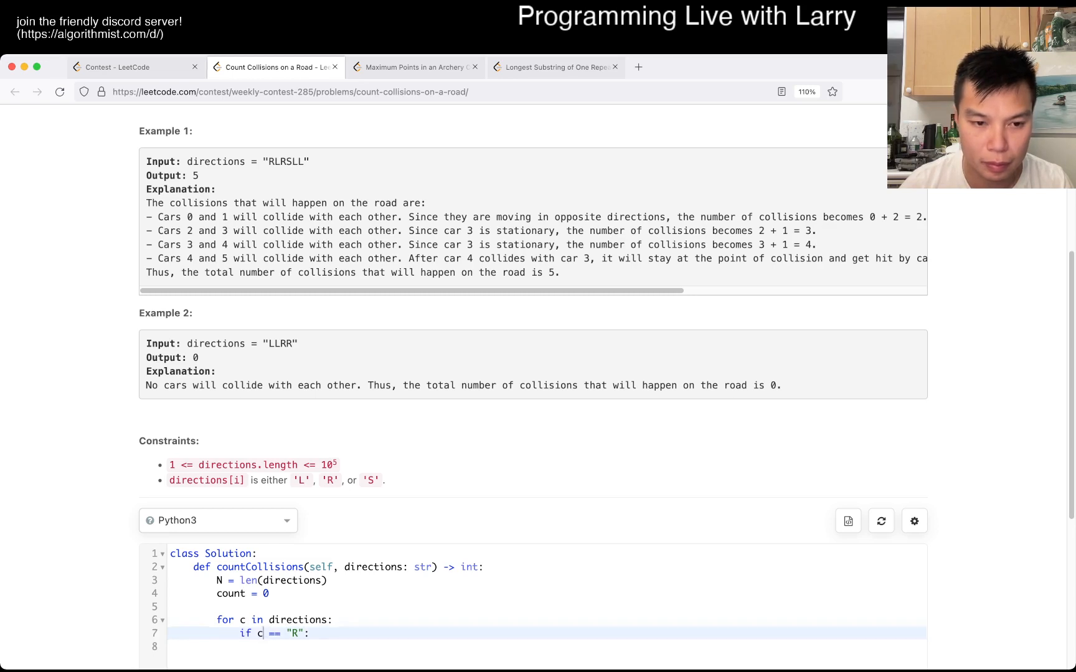
text(current = 0)
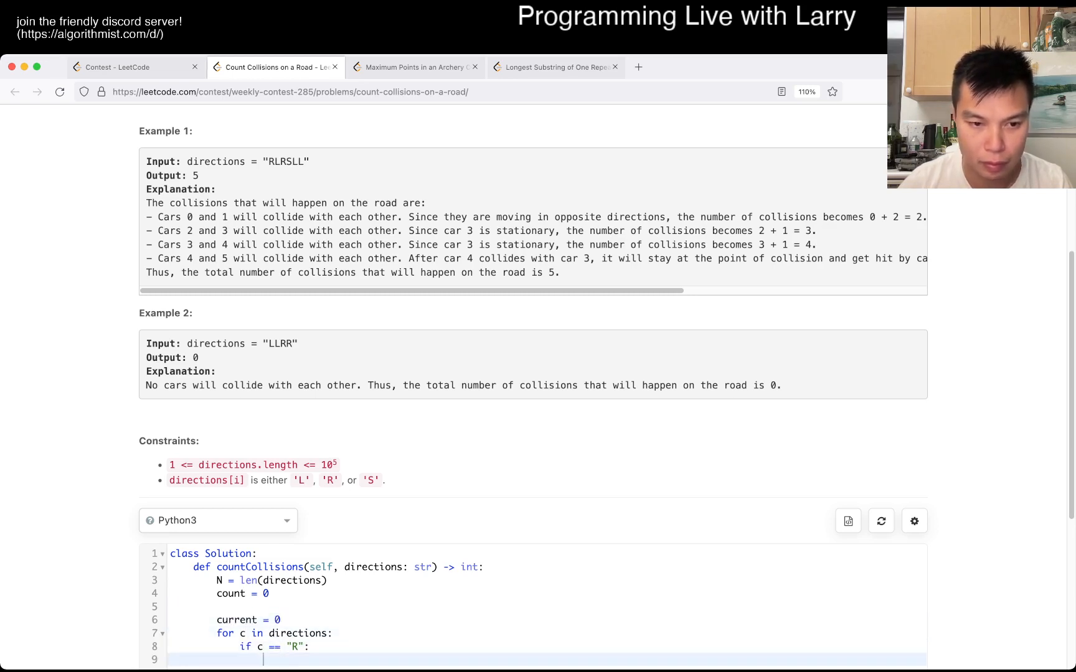
text(current += 1)
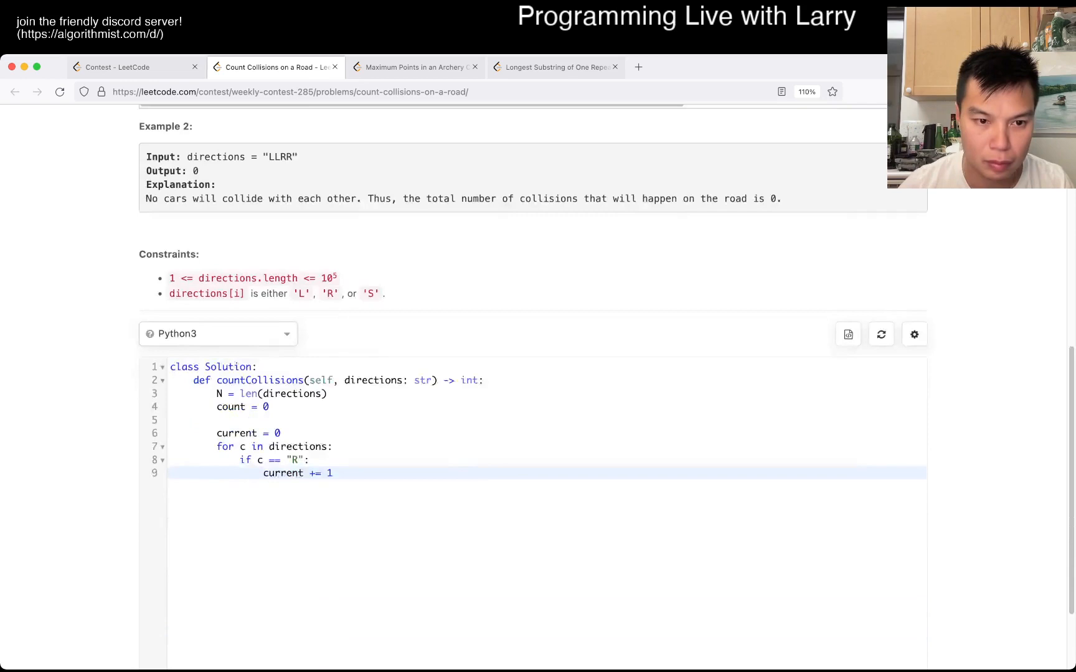
scroll(up, 3)
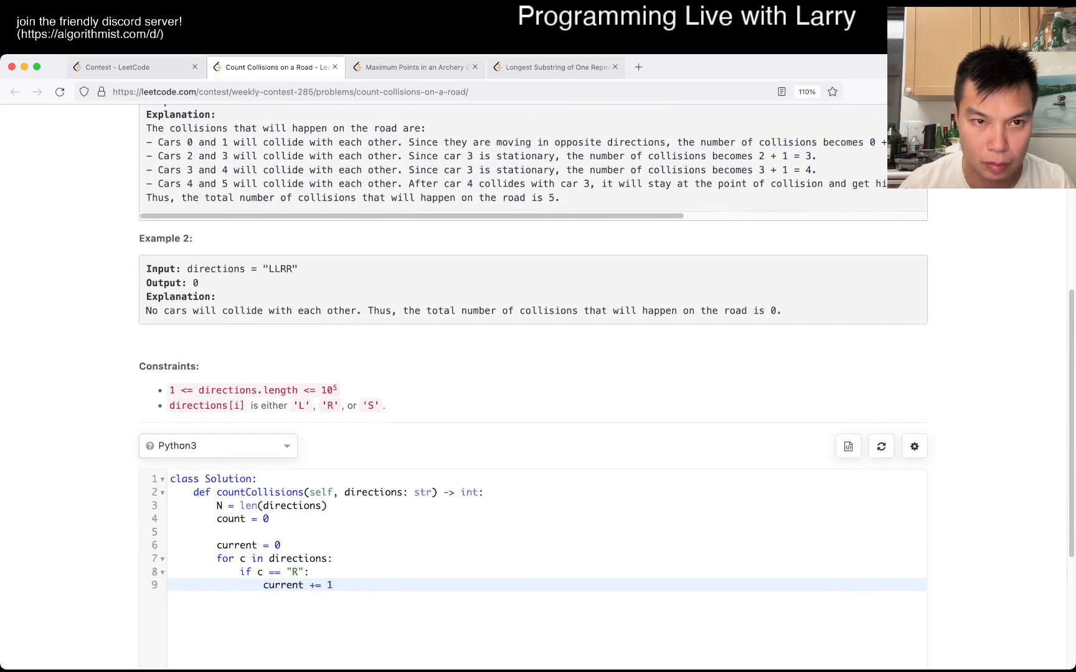
text(if c)
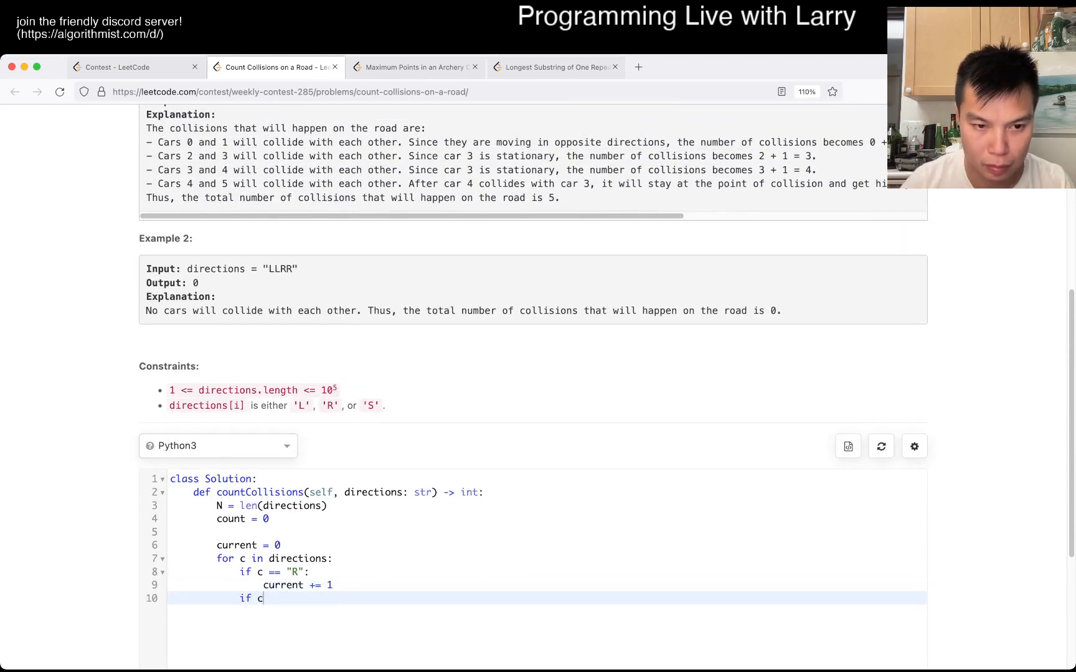
text(elif c ==)
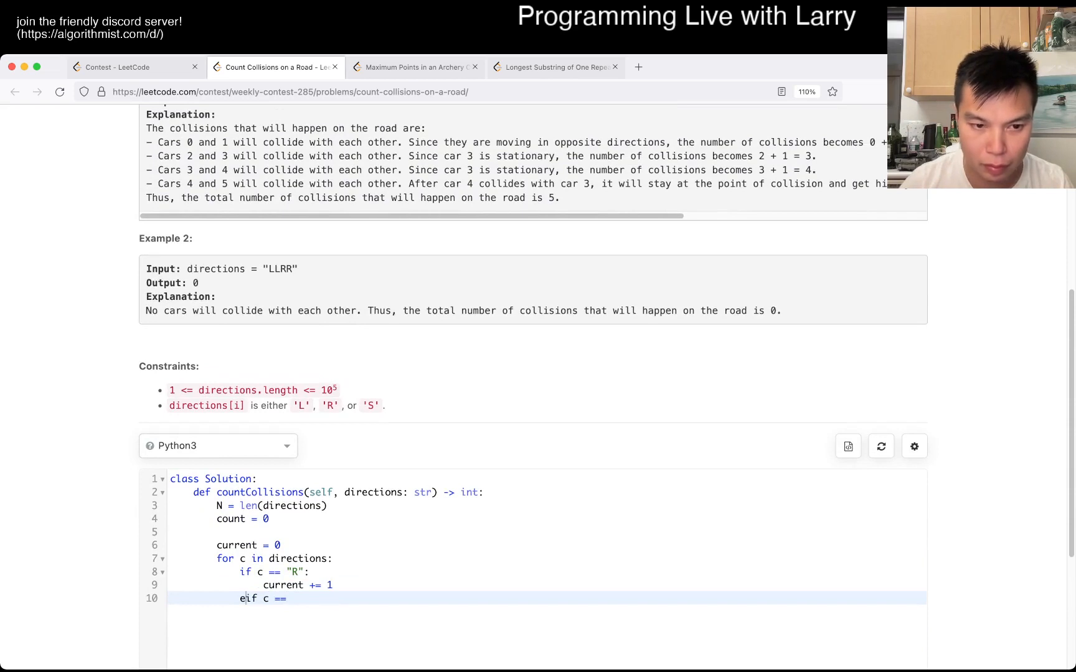
Reread Example 1 and cut the draft loop back to only the N and count lines.
scroll(up, 3)
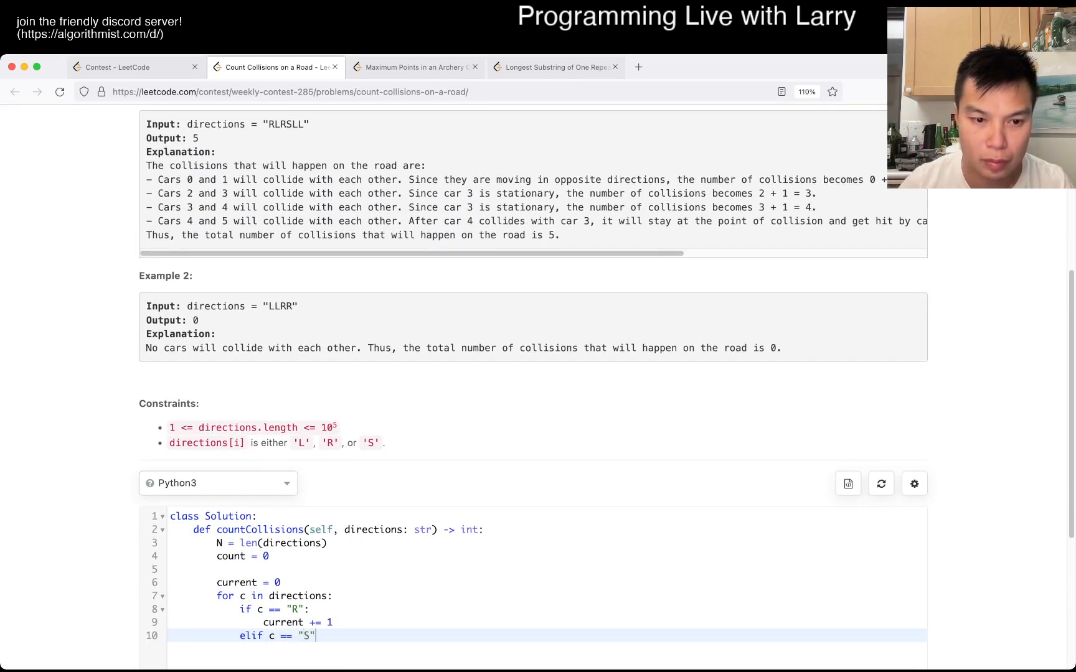
scroll(up, 3)
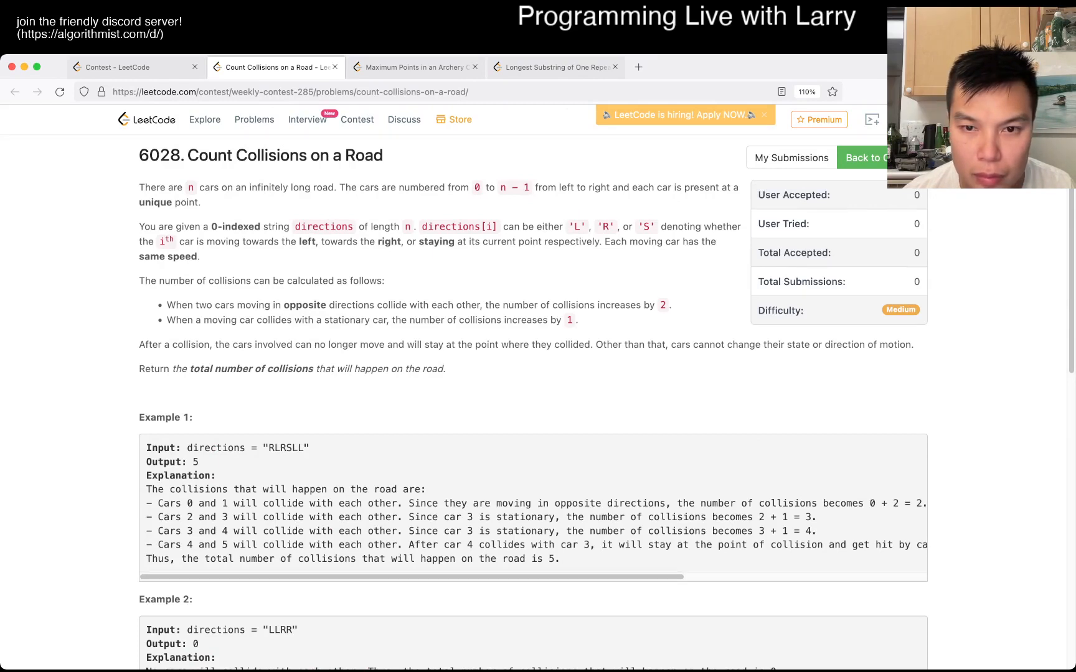
scroll(down, 3)
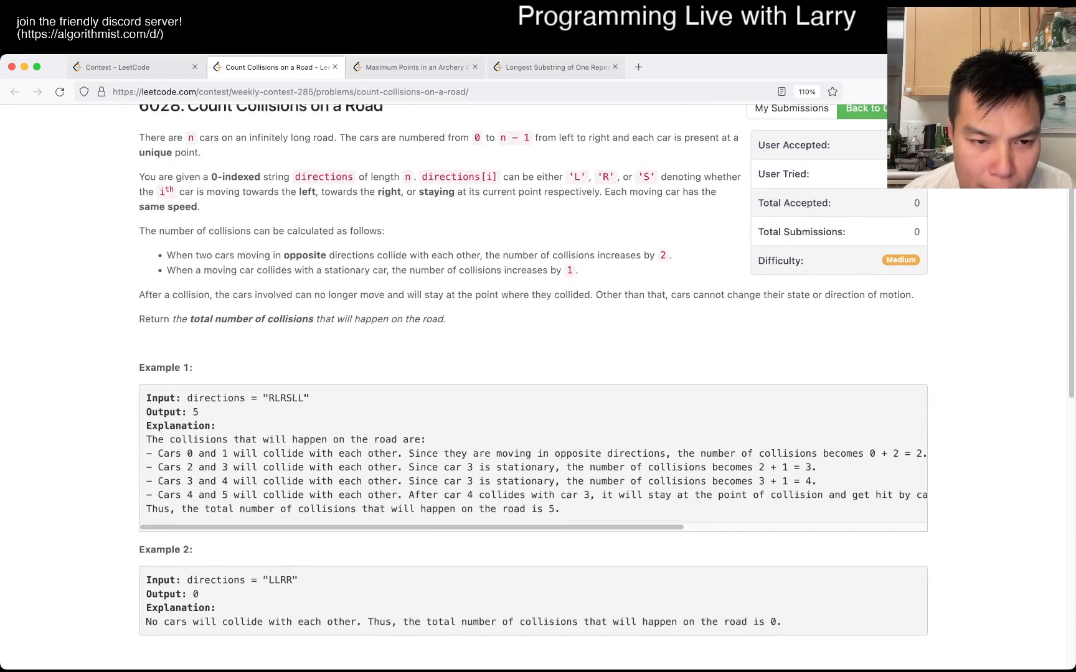
scroll(down, 3)
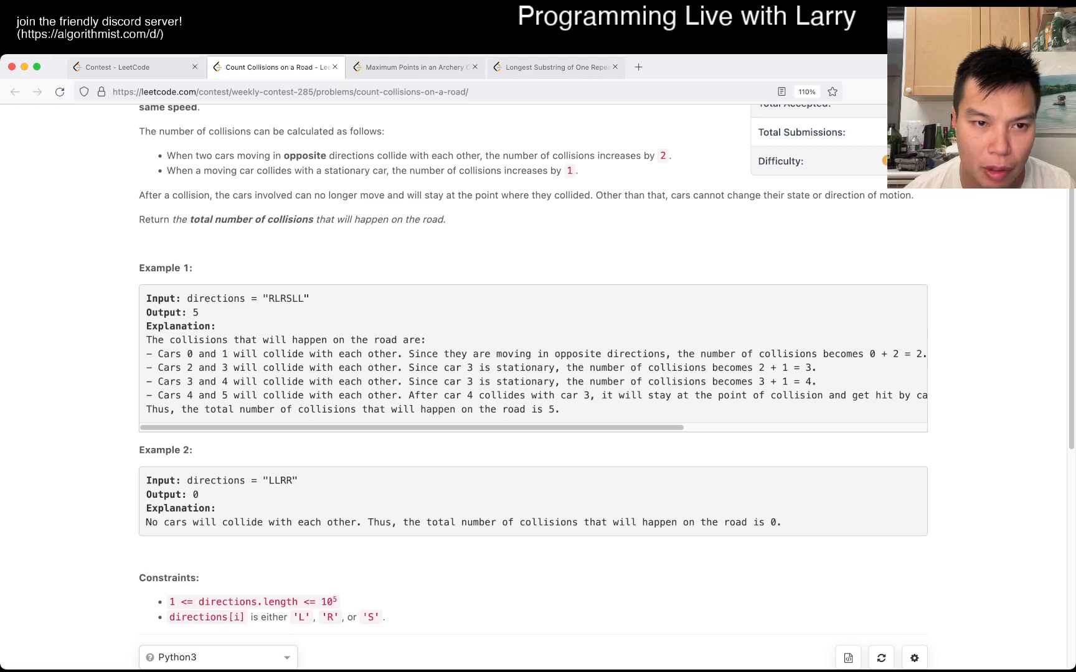
scroll(up, 3)
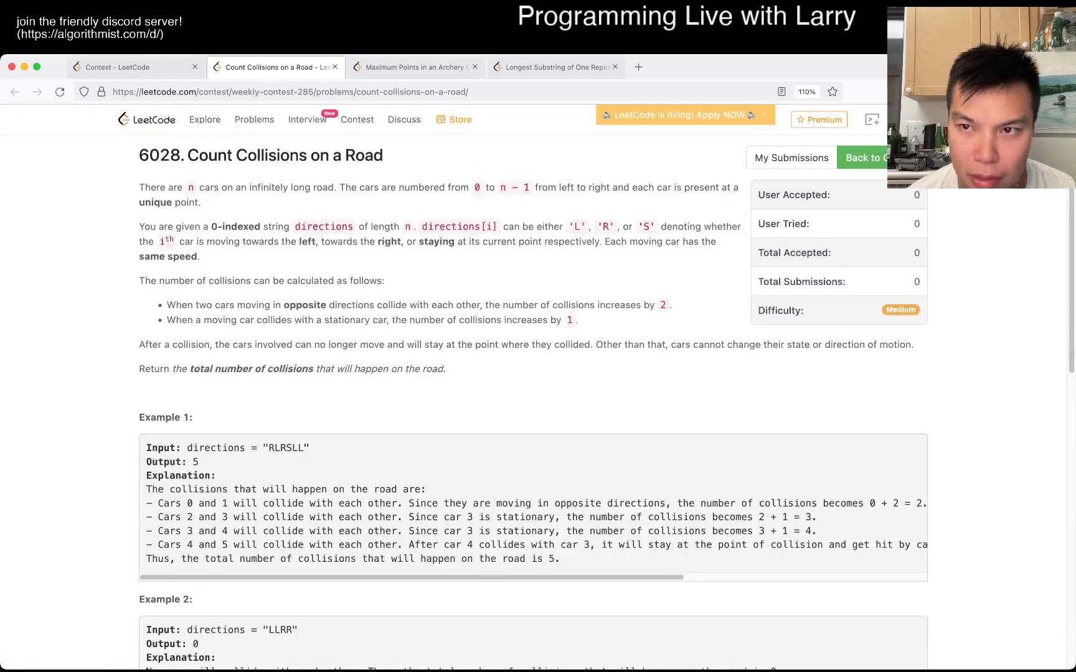
scroll(down, 3)
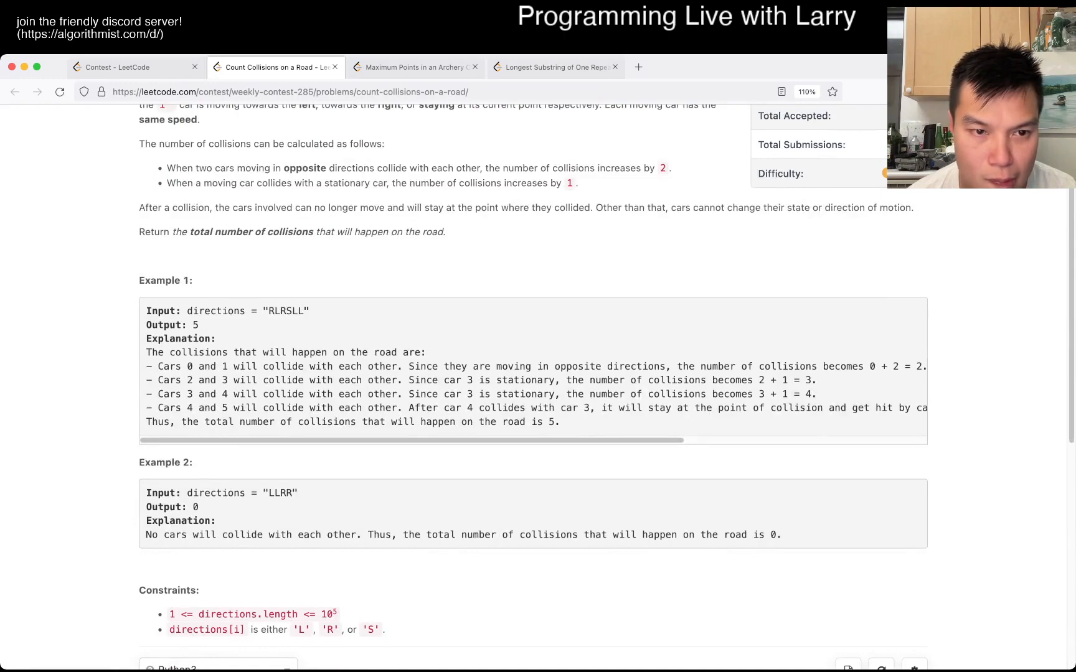
scroll(up, 3)
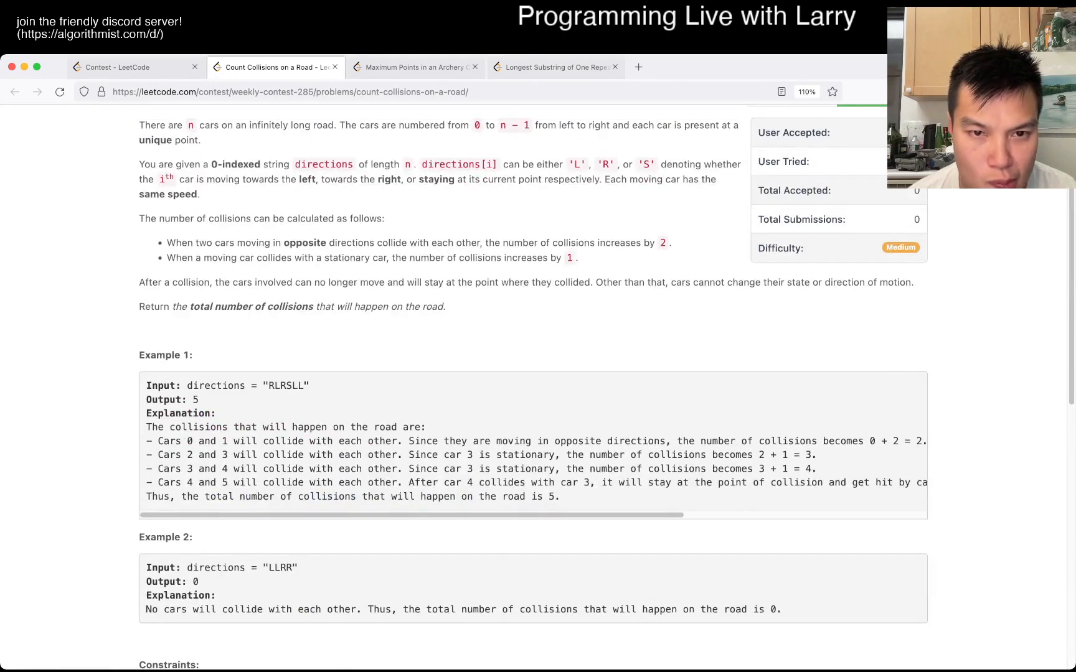
scroll(down, 3)
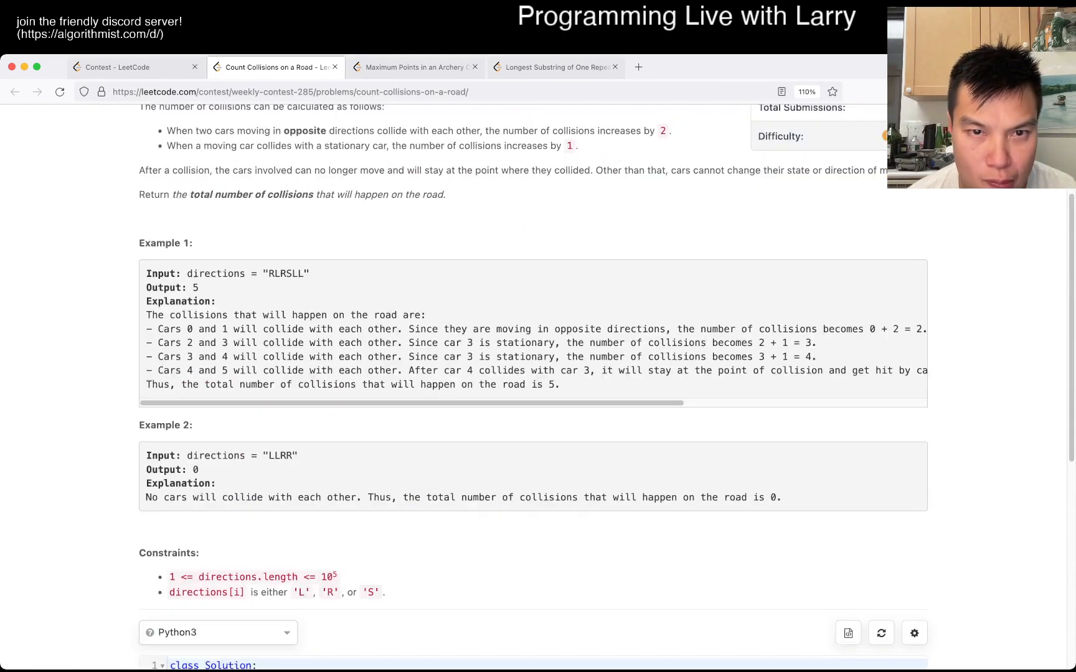
scroll(up, 3)
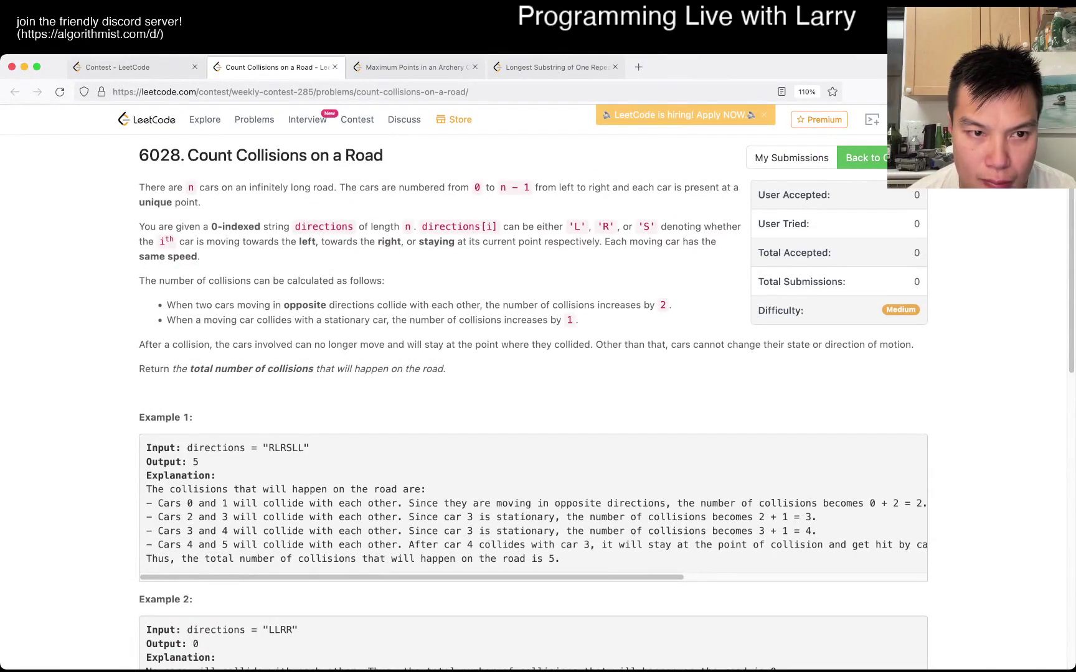
scroll(down, 3)
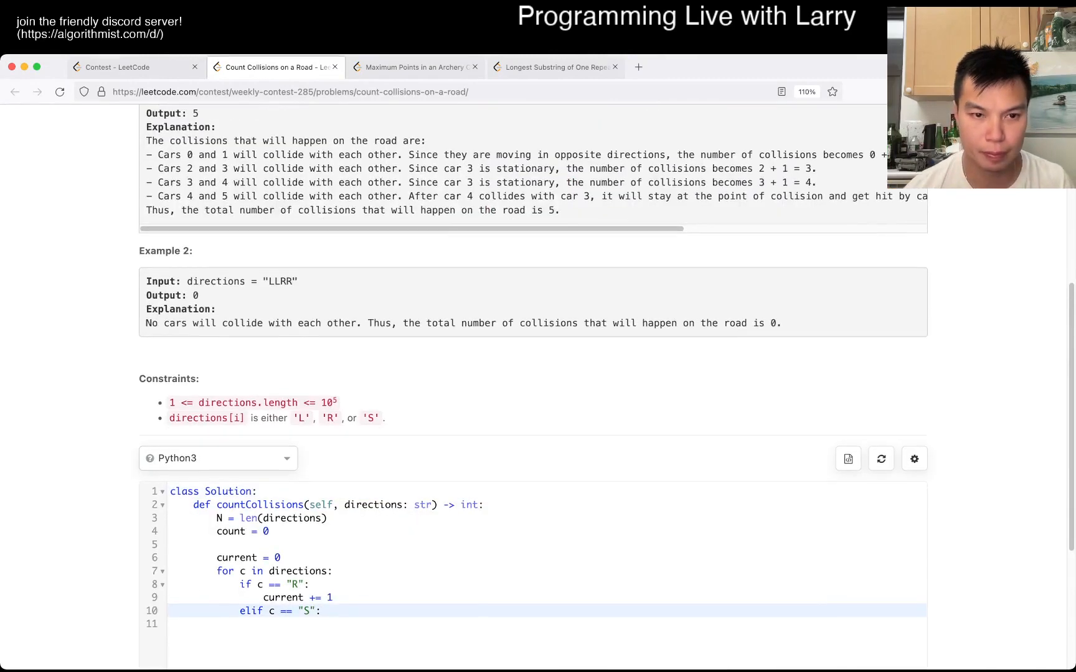
scroll(up, 3)
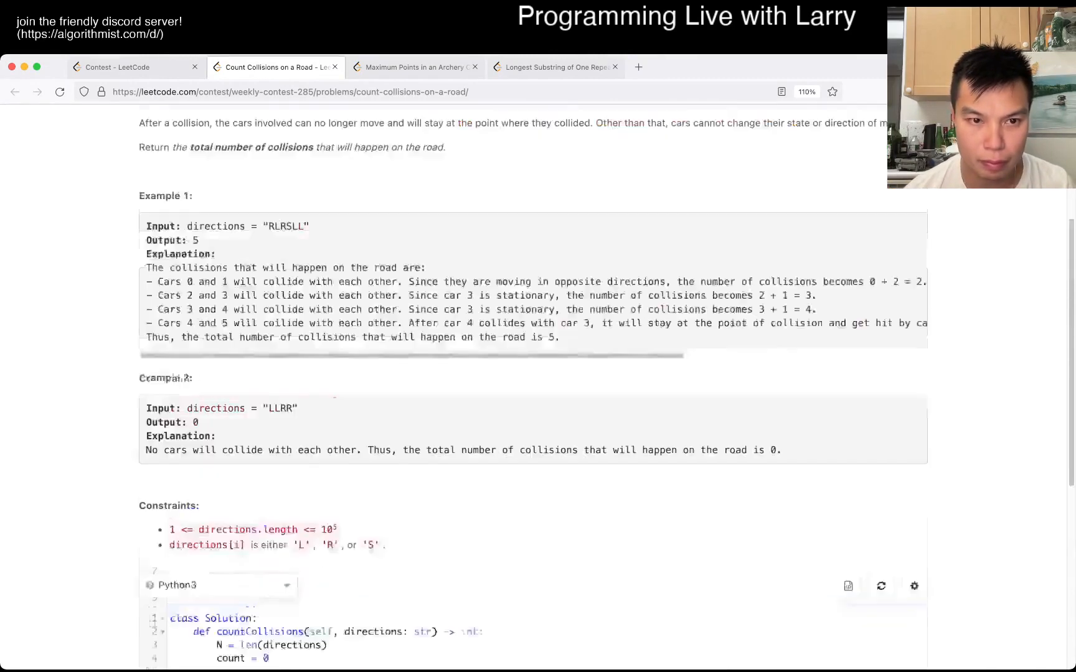
scroll(down, 3)
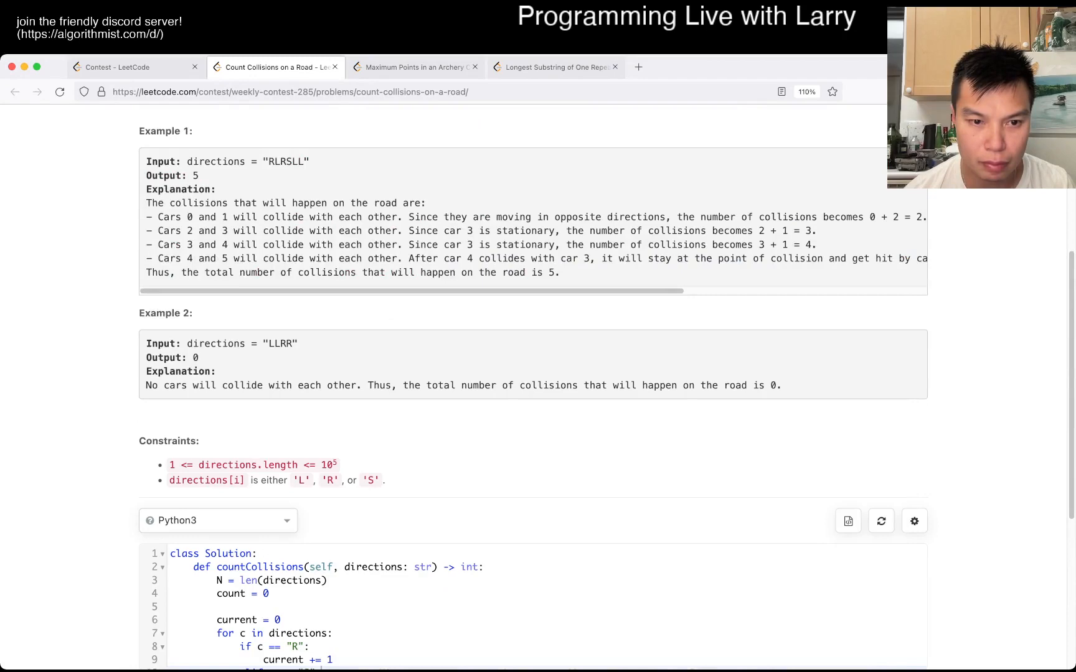
scroll(up, 3)
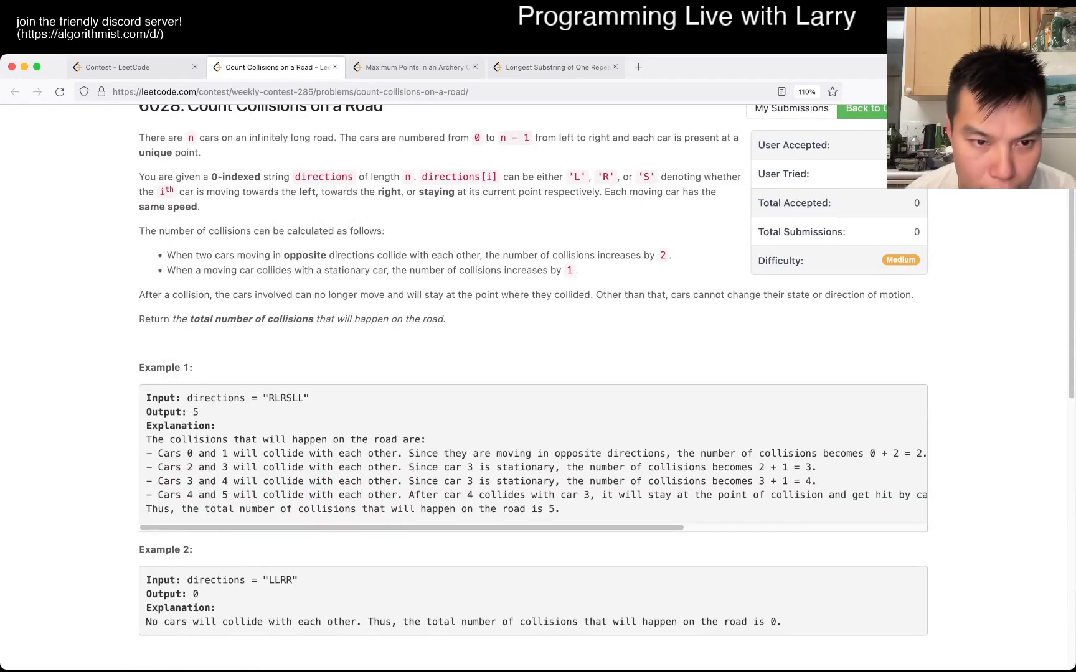
scroll(down, 3)
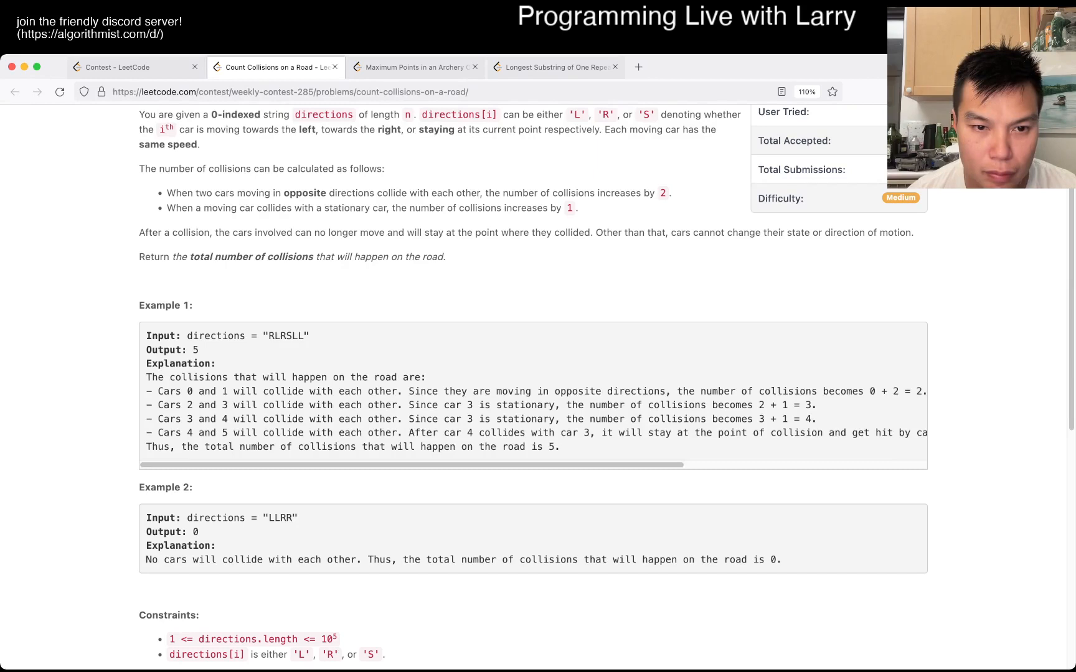
scroll(right, 3)
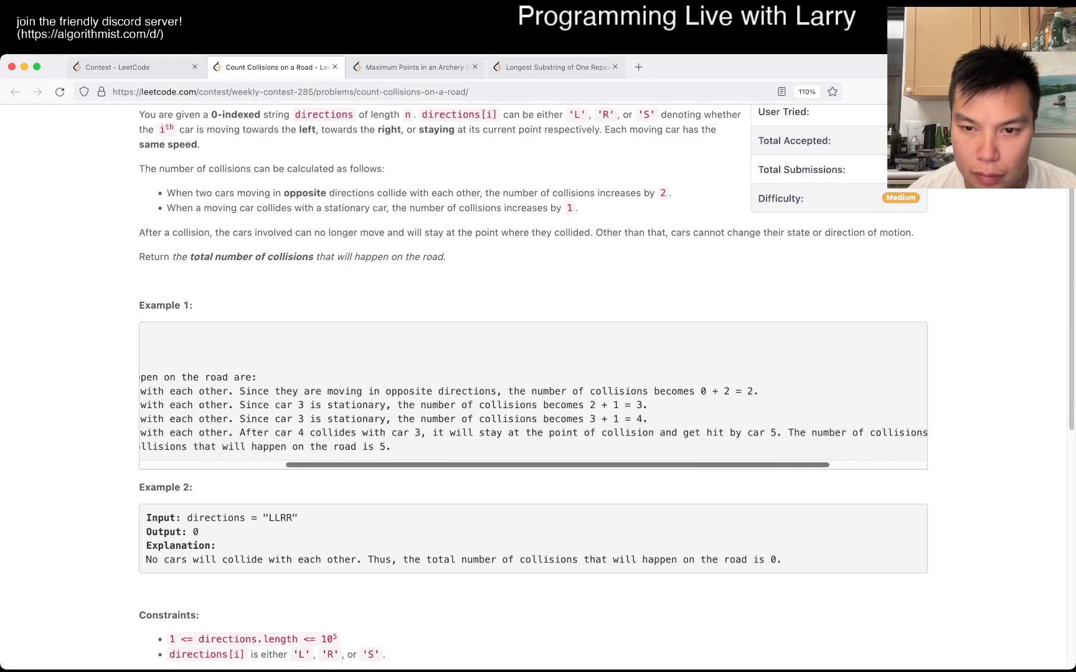
scroll(right, 3)
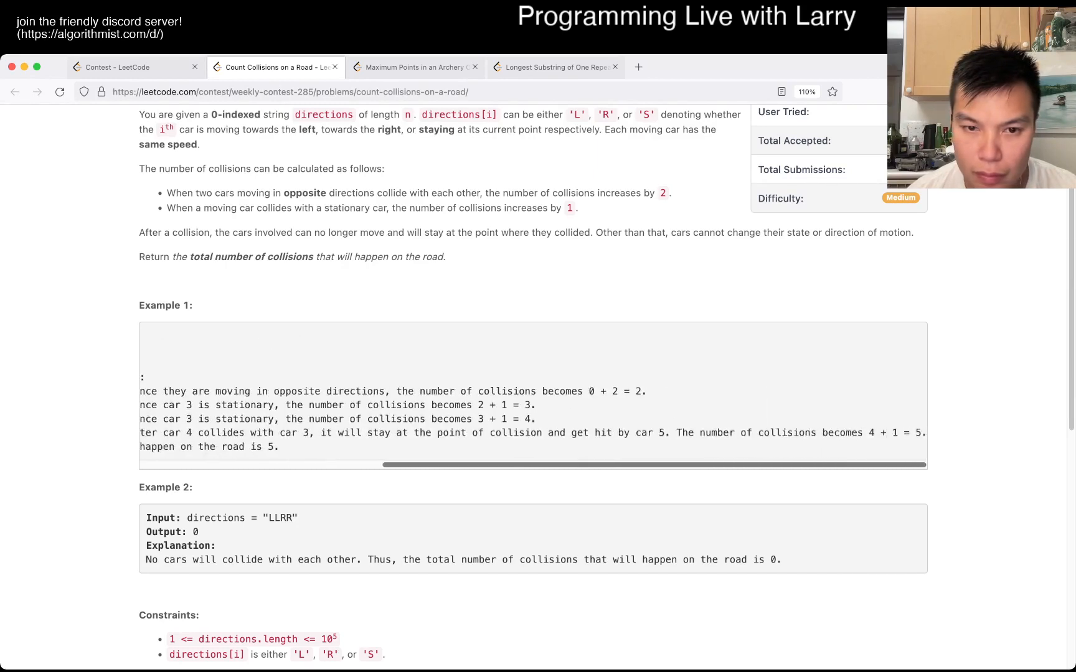
scroll(left, 3)
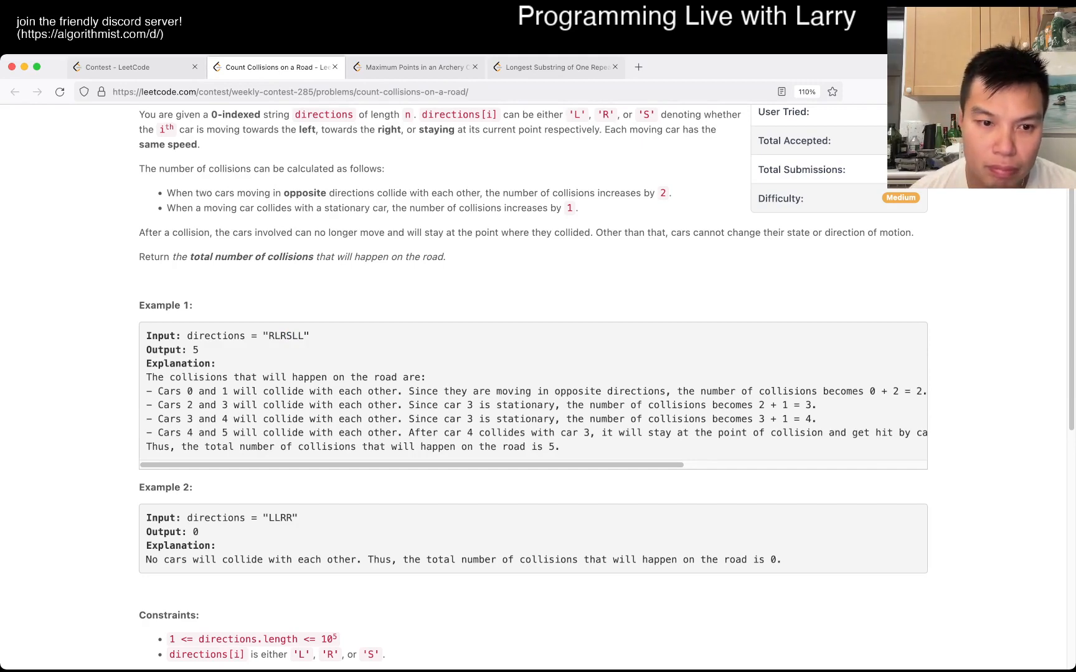
scroll(down, 3)
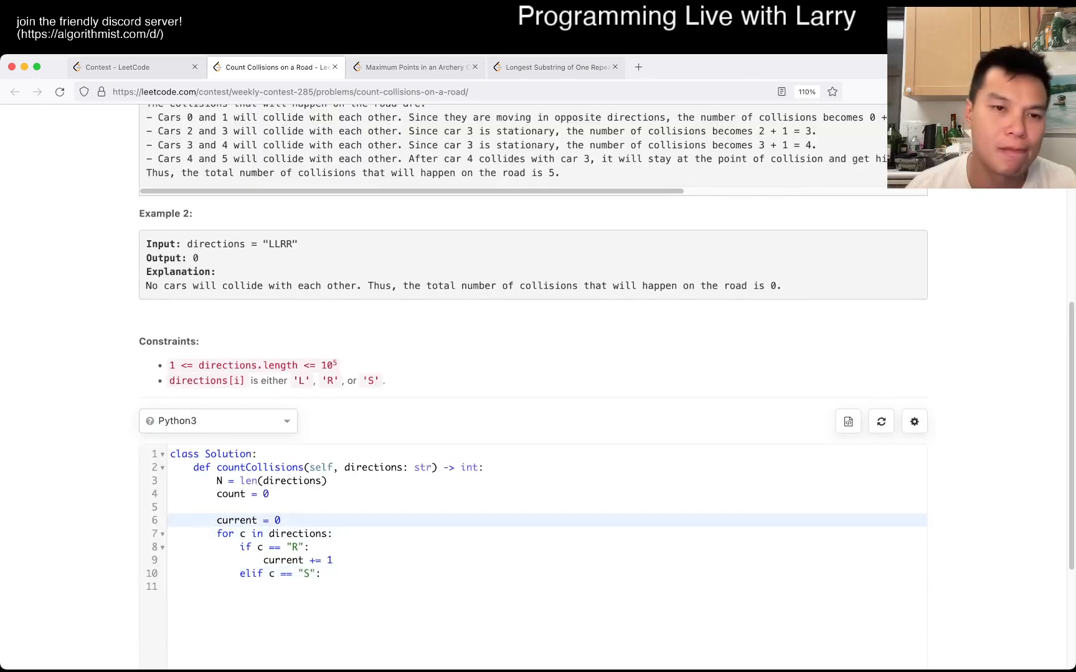
scroll(up, 3)
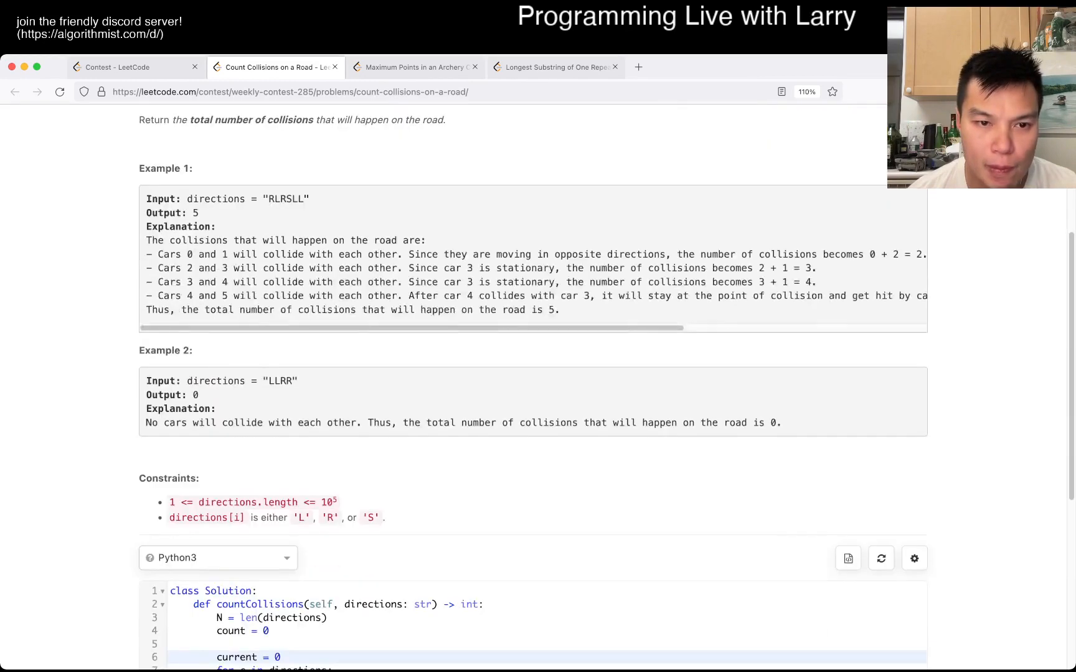
scroll(down, 3)
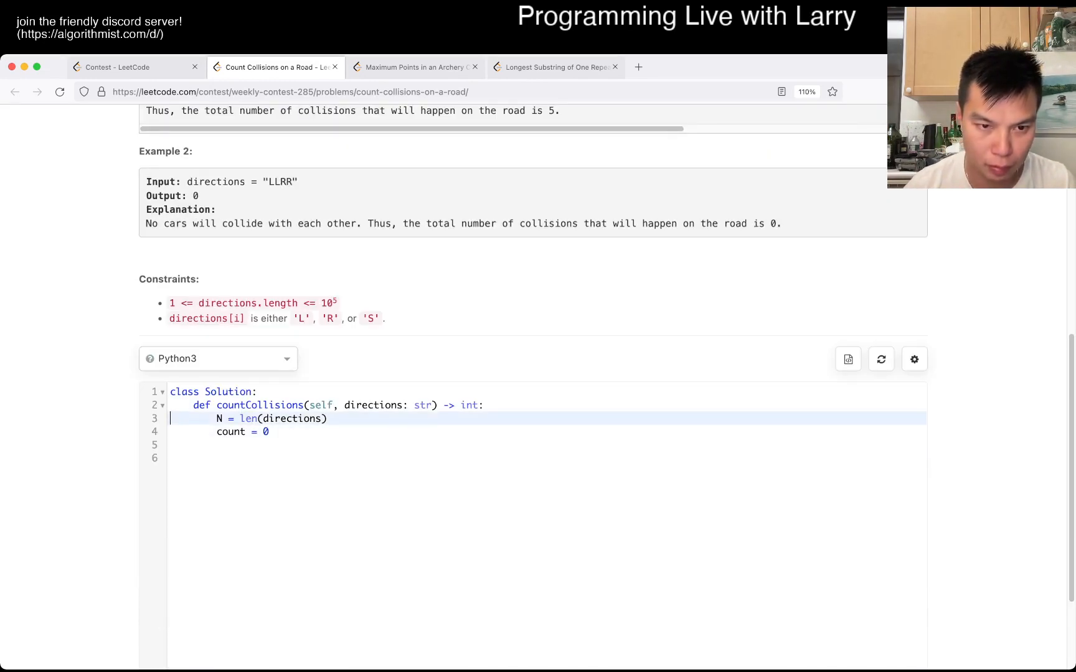
Build d as a collections.deque of the direction characters.
text(d)
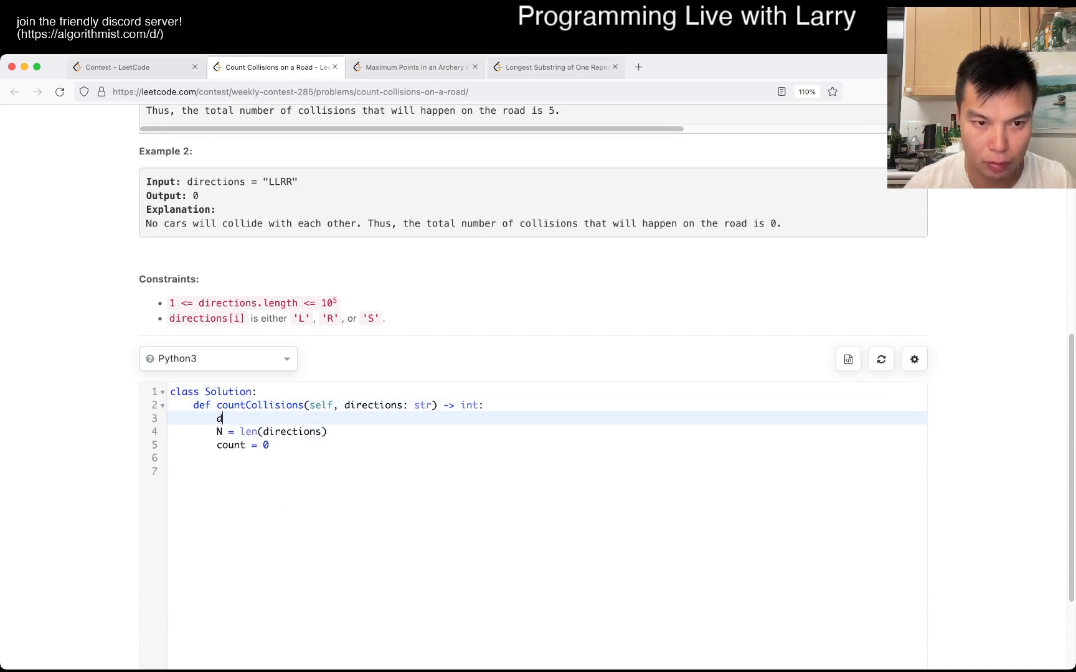
text(= list())
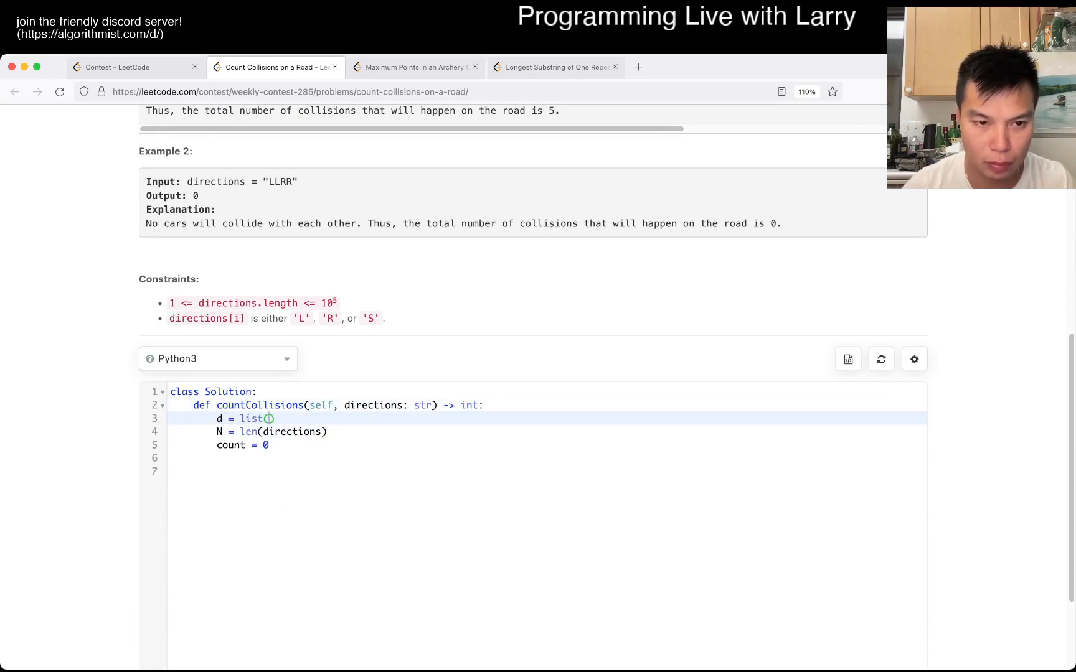
text(directions)
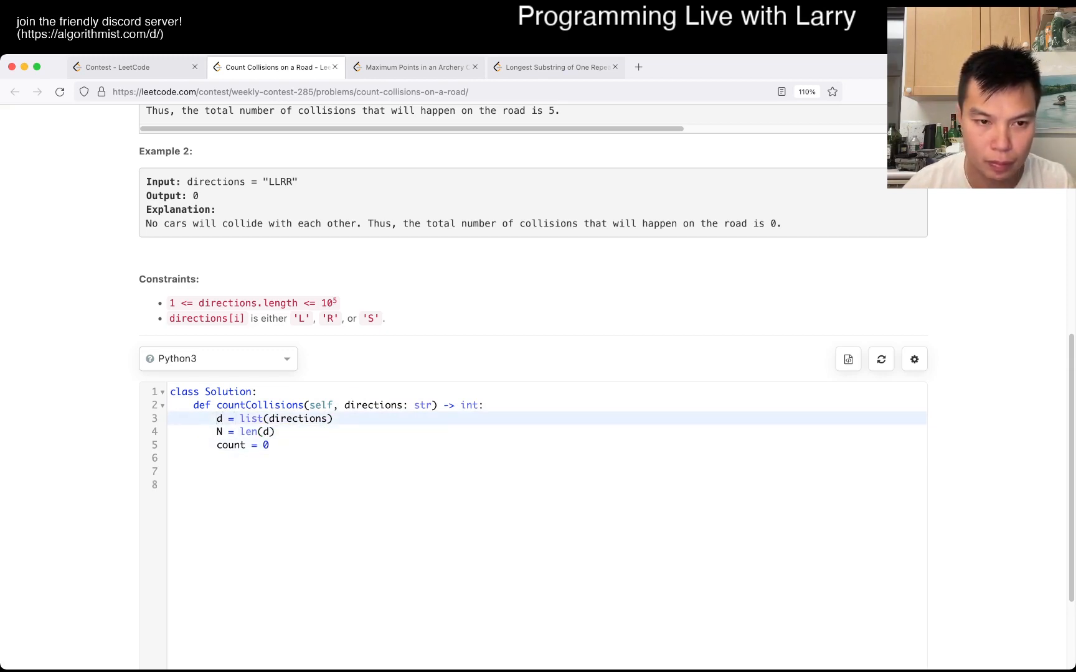
text(collections.deque()
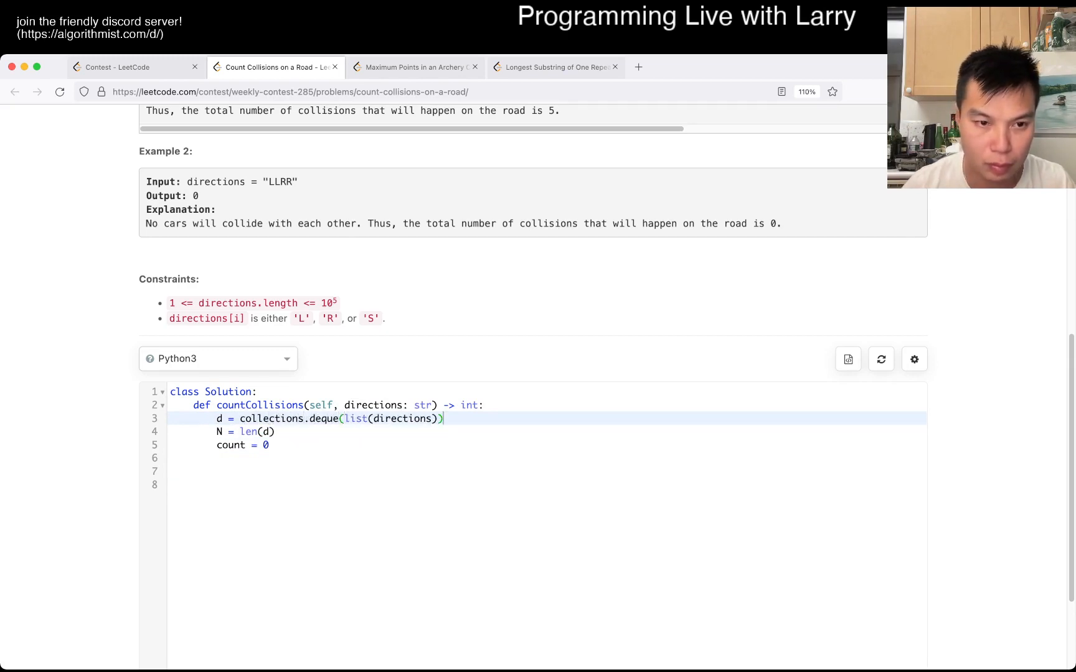
Add while loops popping leading "L" cars with popleft and trailing "R" cars with pop.
text(while)
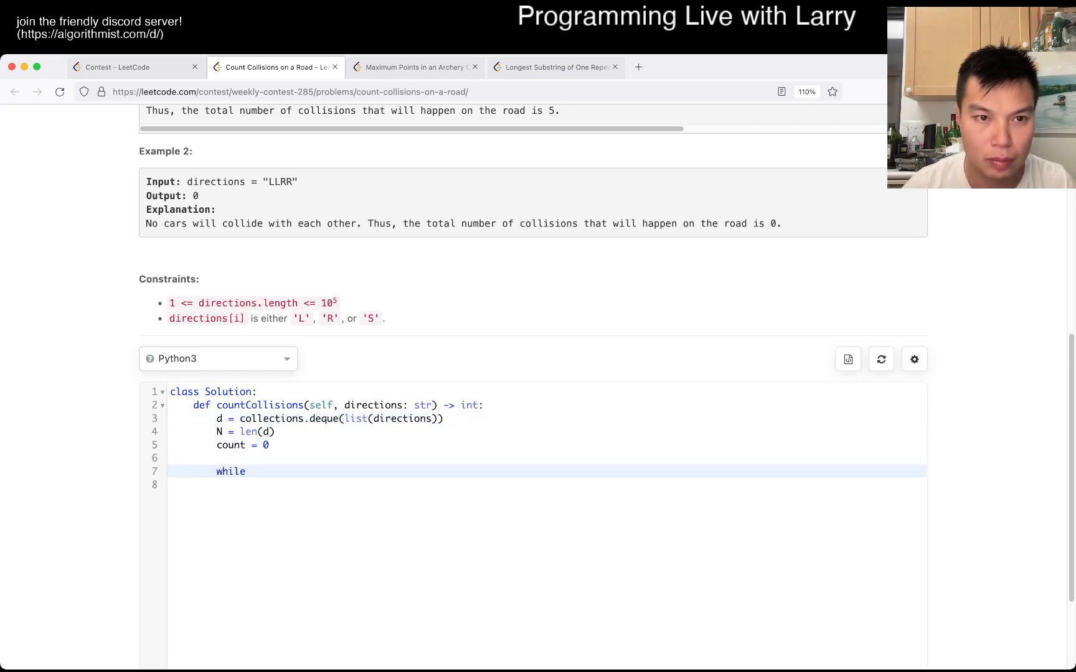
text(len(d) > 0 and d[0)
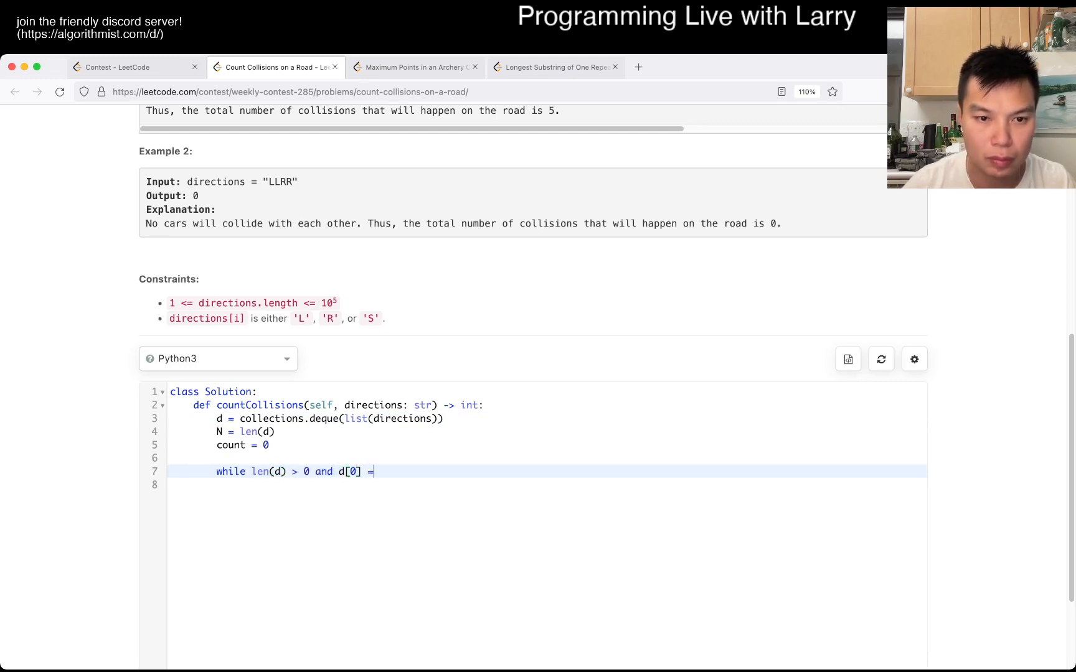
text(= "L":)
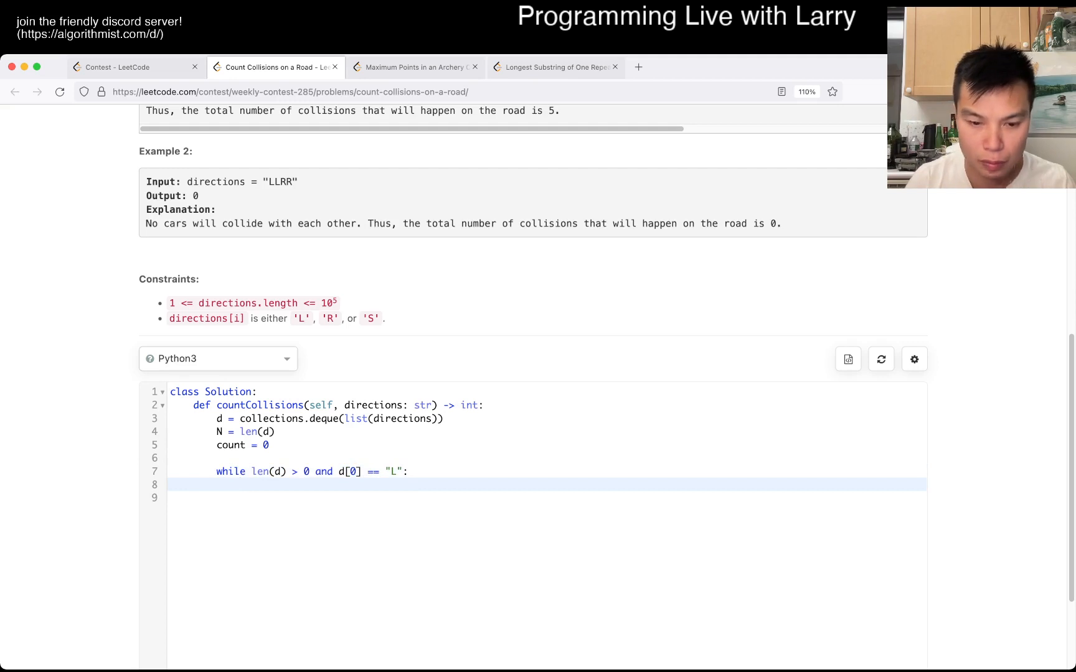
text(d.popleft())
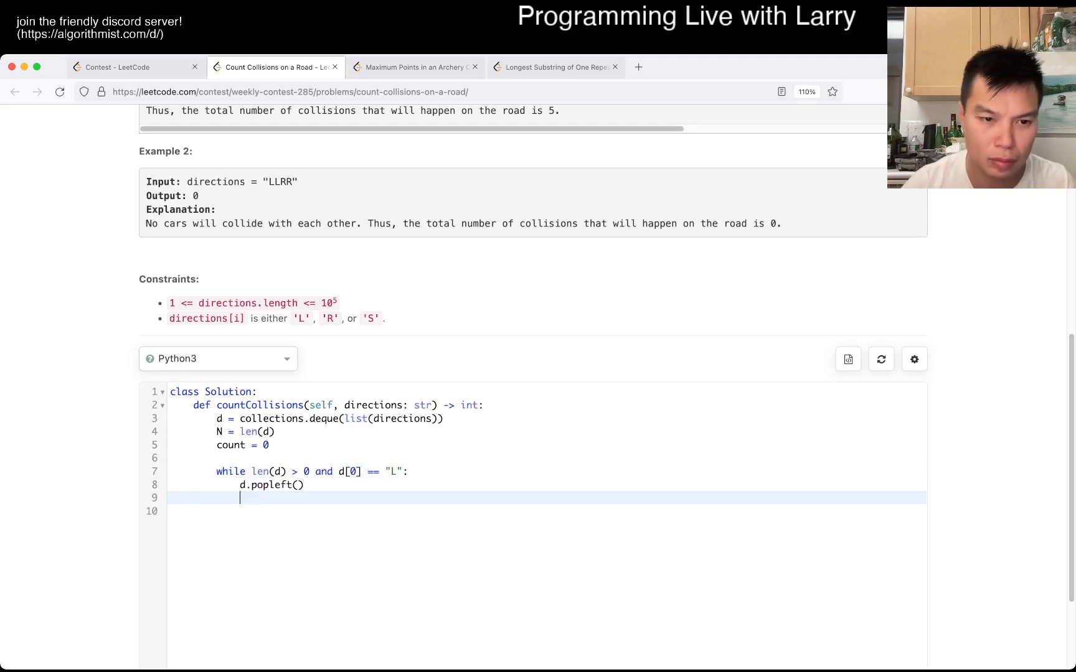
text(while len(d0))
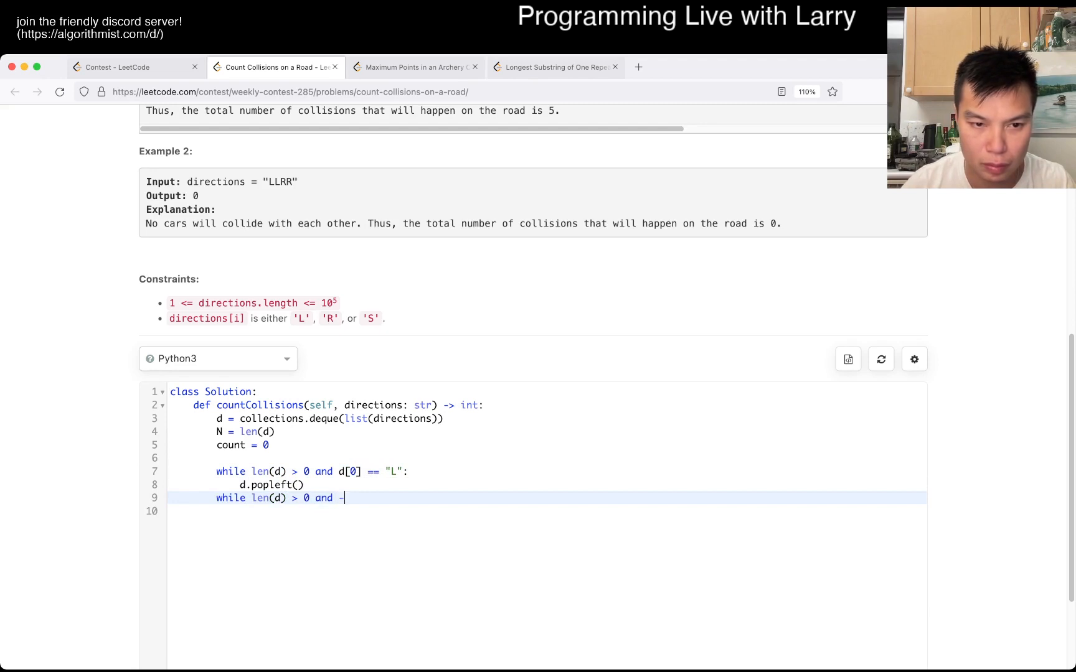
text([-1] == "R":)
click(547, 511)
text(d.pop())
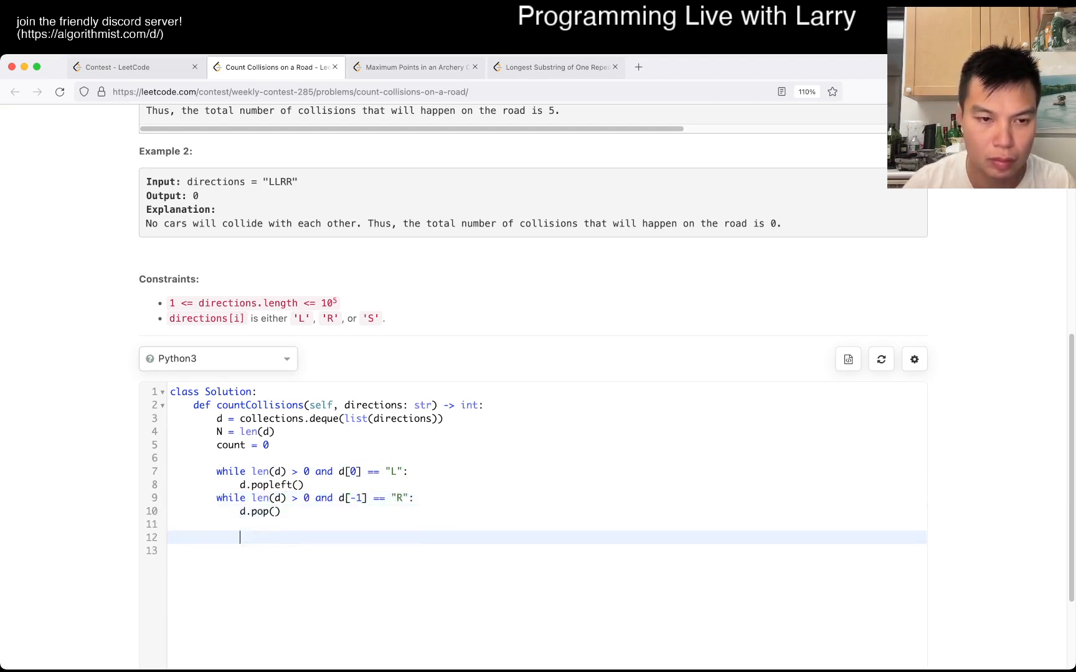
After rechecking the examples, return len(d) - d.count("S") at the end of the method.
scroll(up, 3)
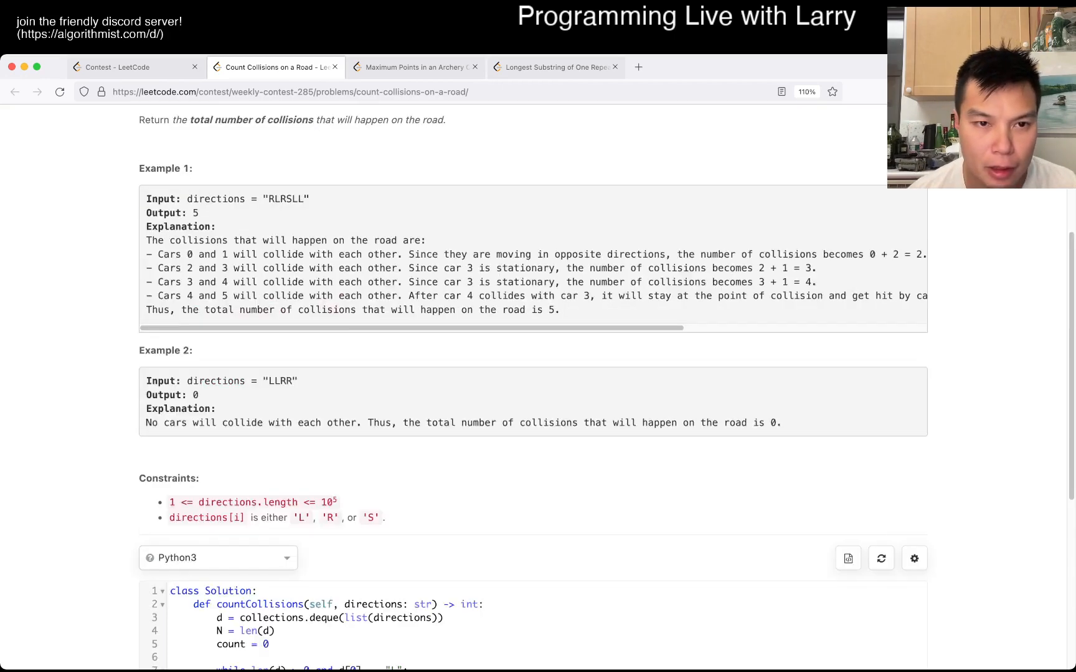
scroll(up, 3)
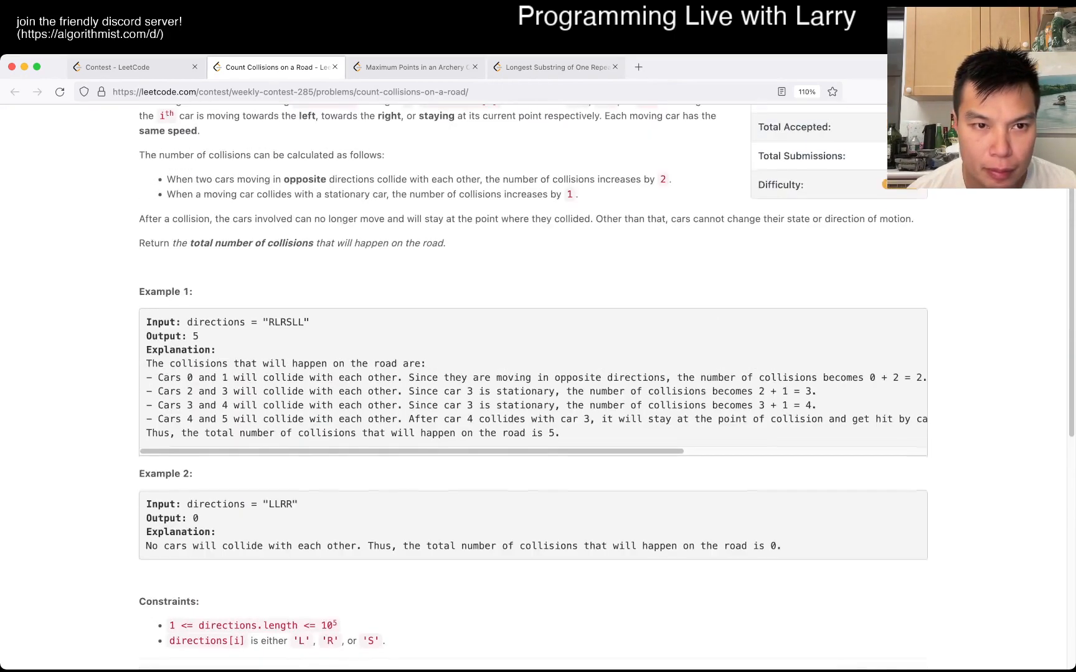
scroll(up, 3)
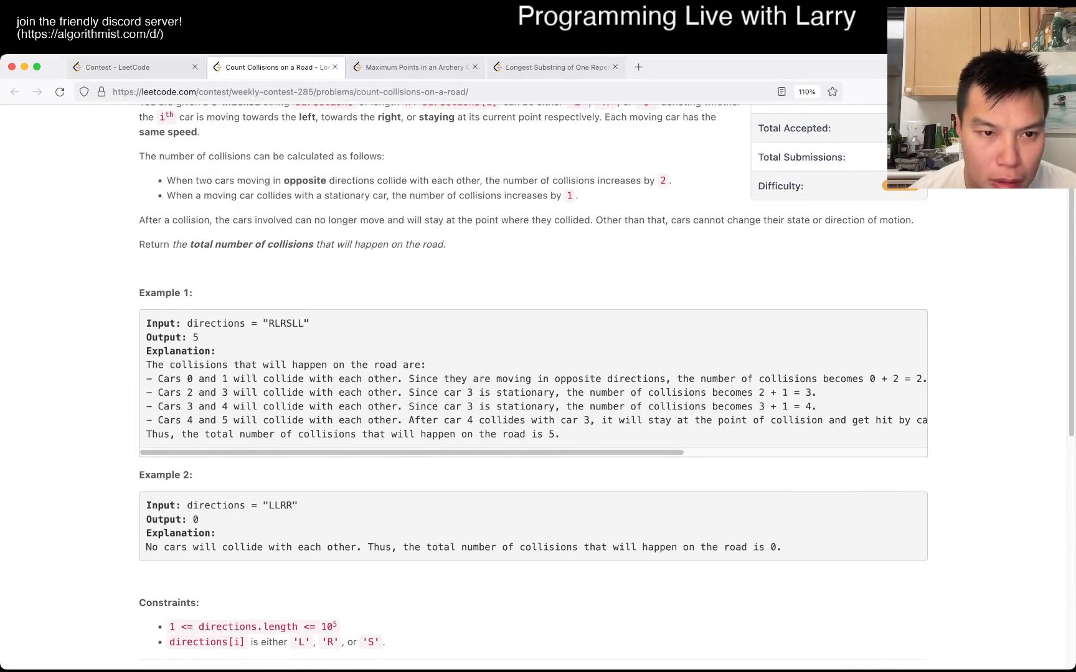
scroll(down, 3)
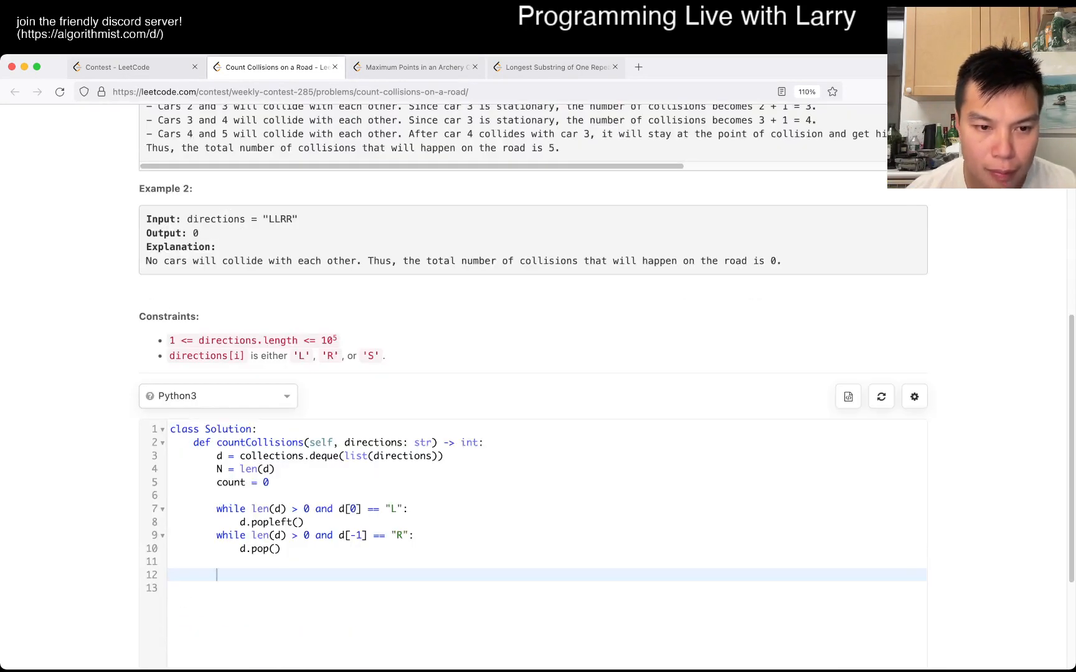
text(retu)
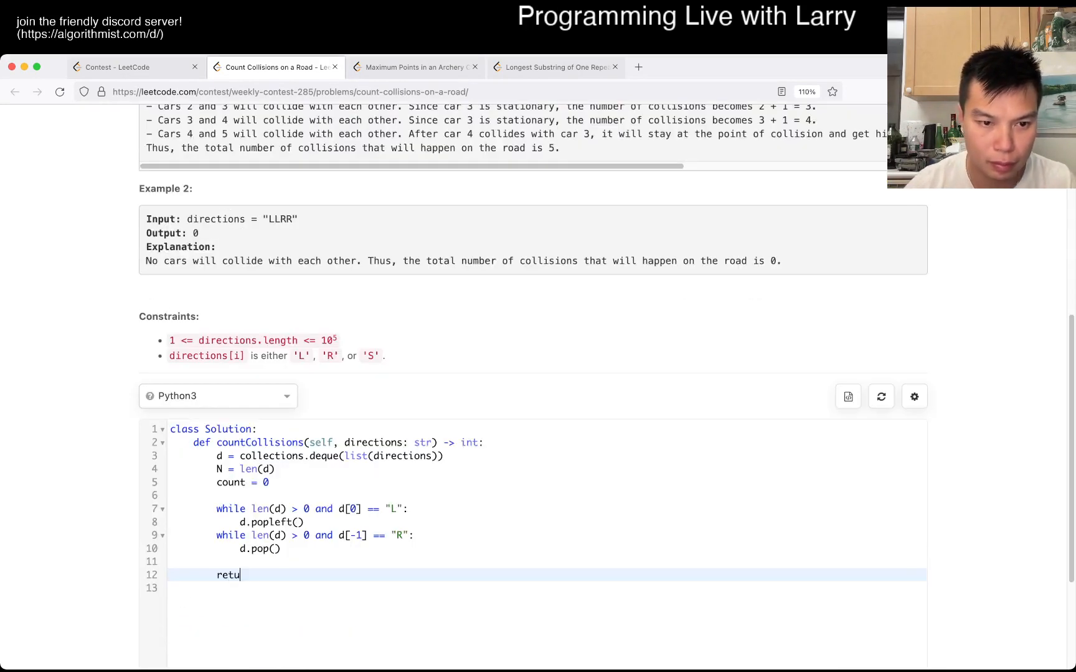
text(rn len(d) - d.count("S)
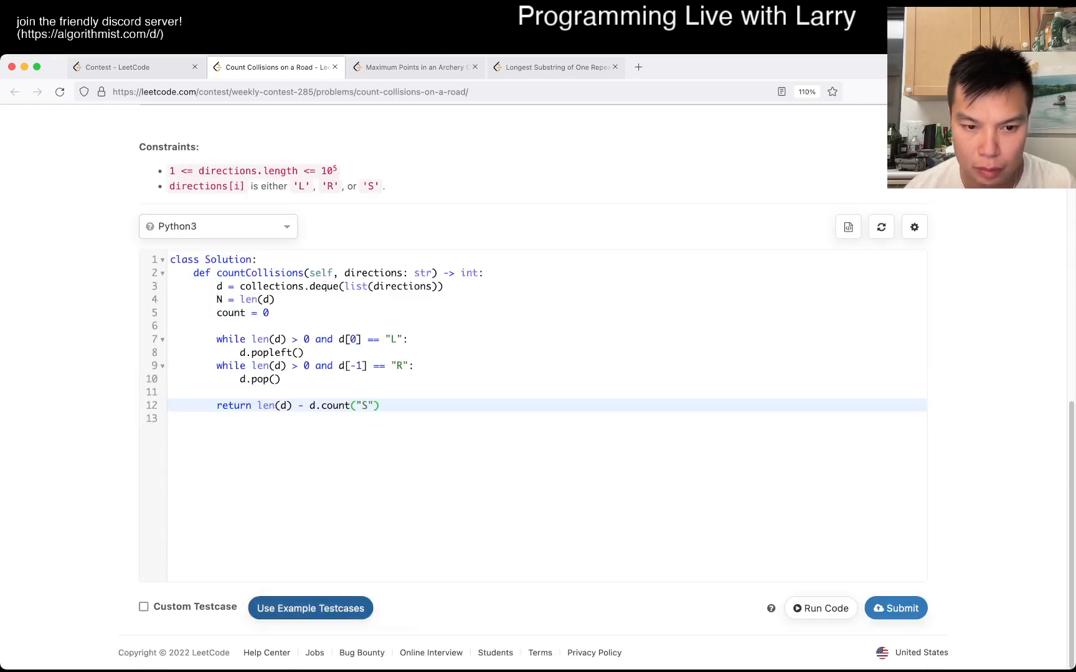
Run the solution on custom testcases "RLRSLL" and "LLRR" and check the results.
click(819, 607)
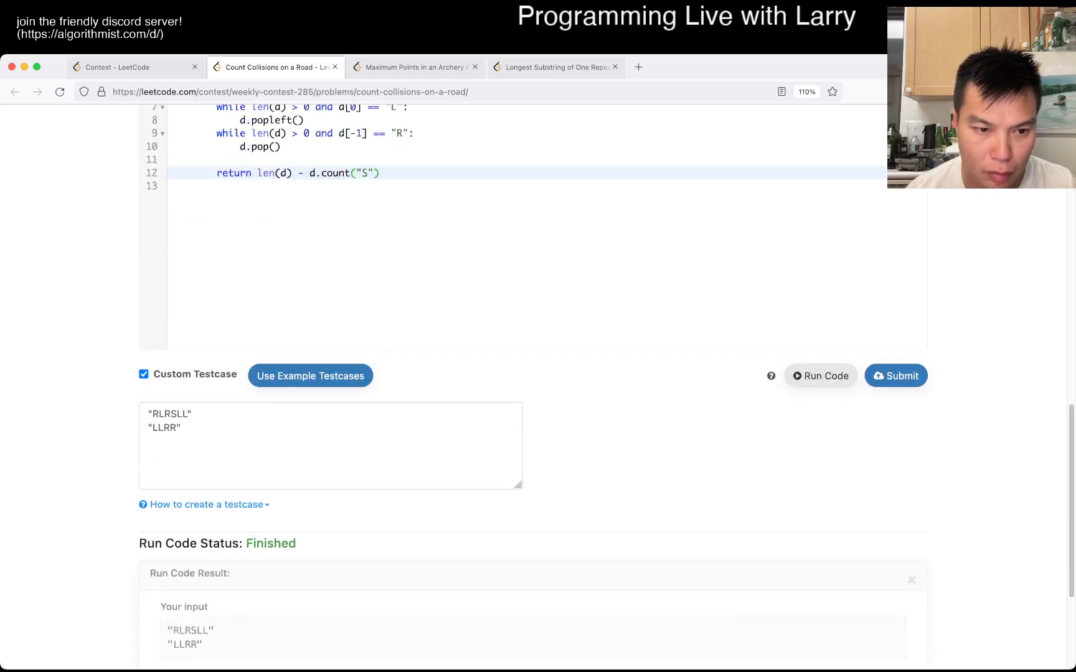
scroll(up, 3)
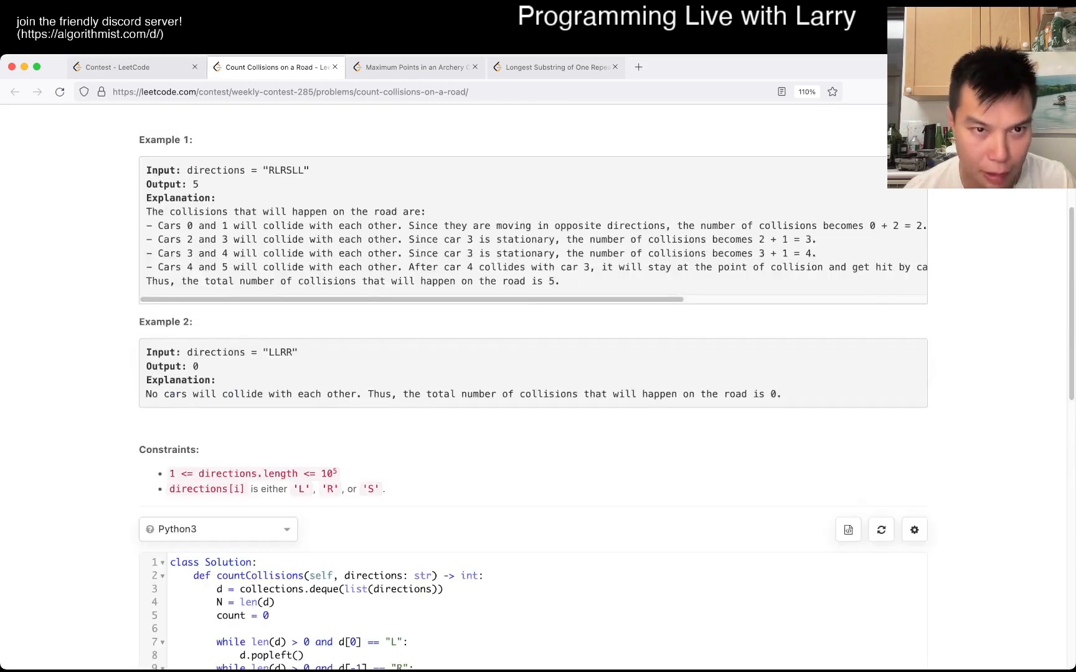
scroll(down, 3)
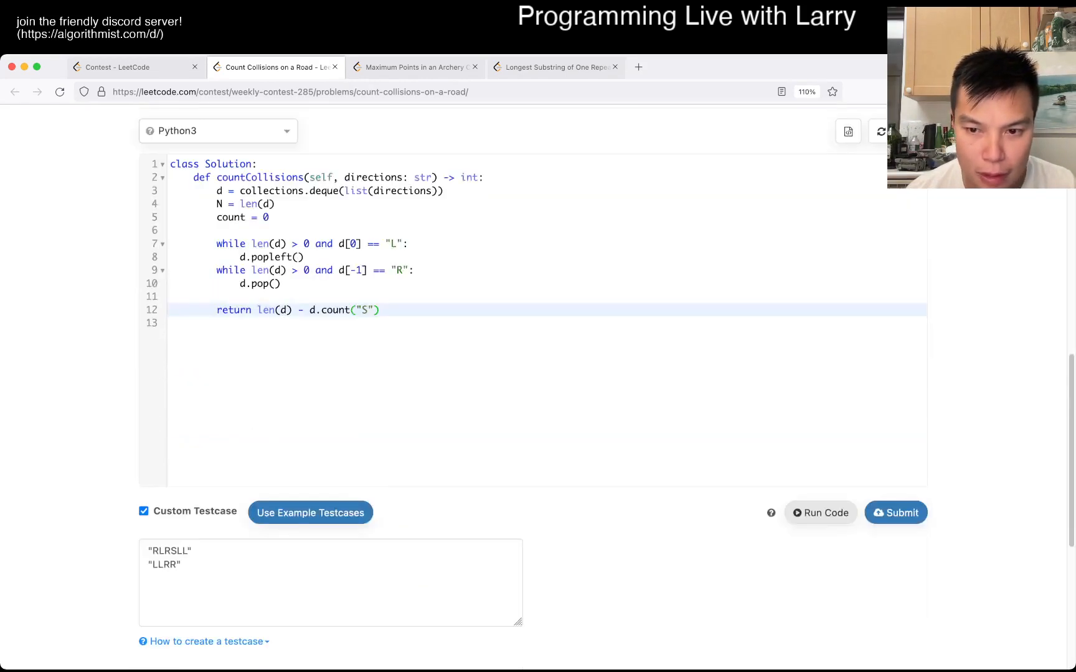